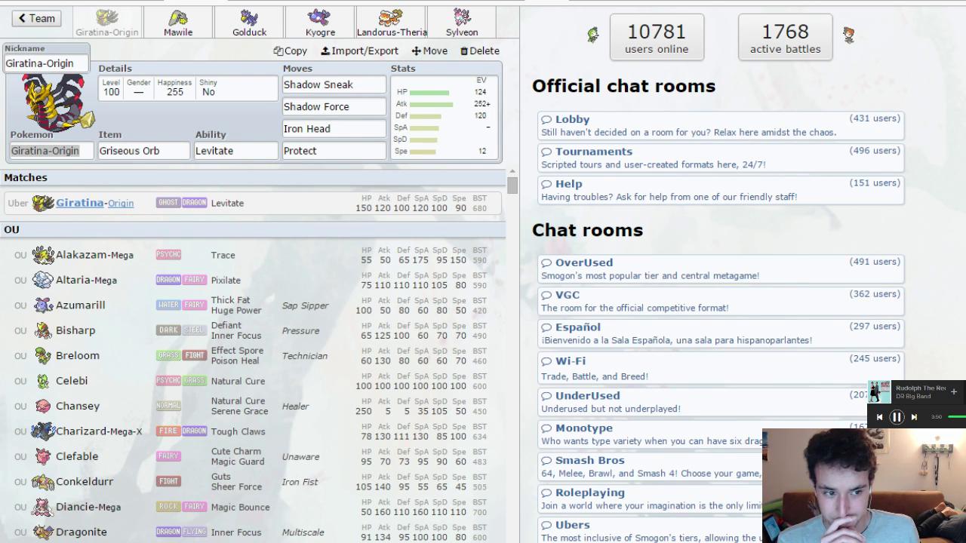
Review the Giratina-Origin and Mawile sets, then show Golduck's Choice Specs set.
click(178, 22)
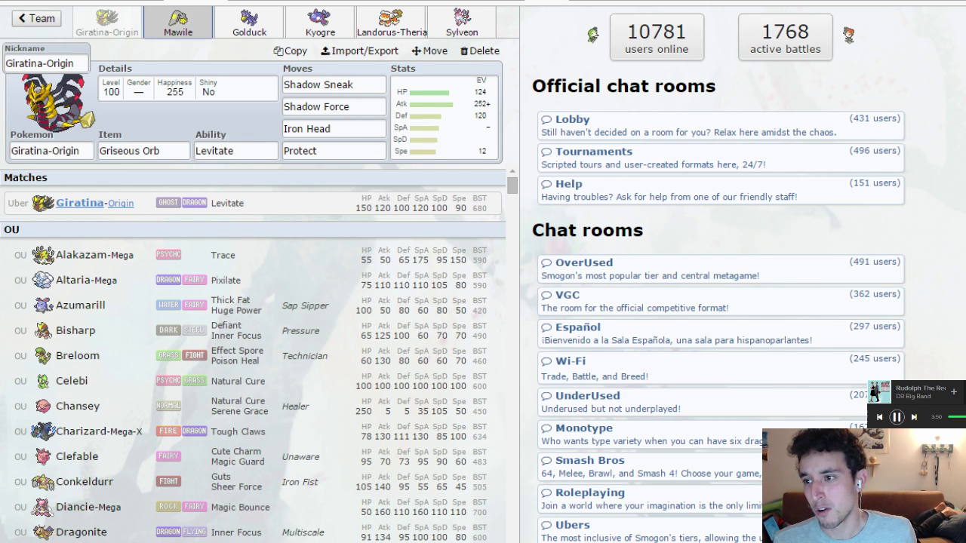
click(178, 21)
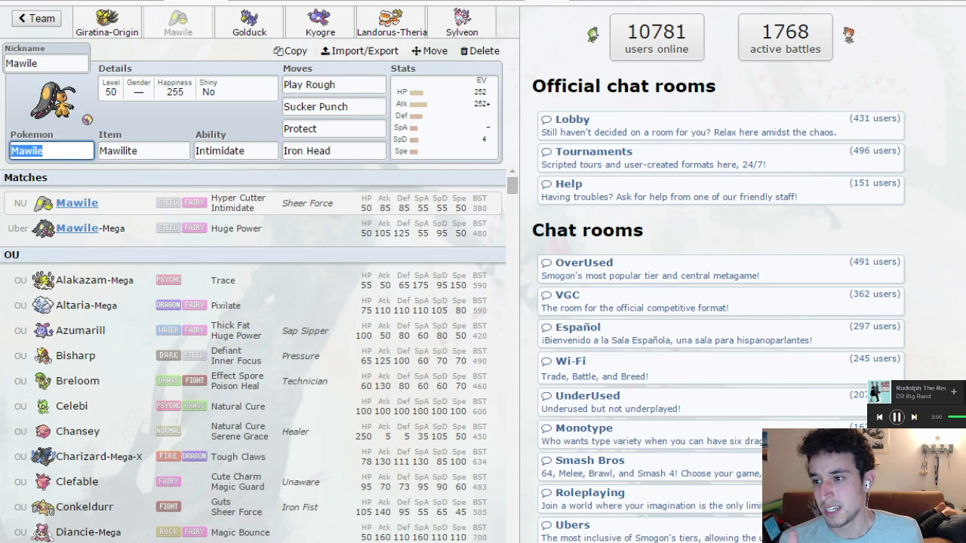
click(106, 21)
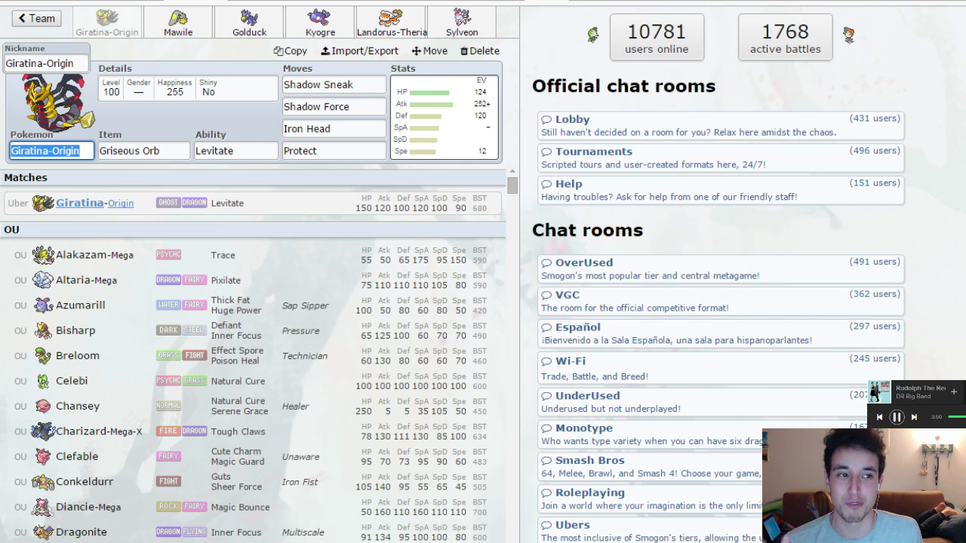
click(178, 21)
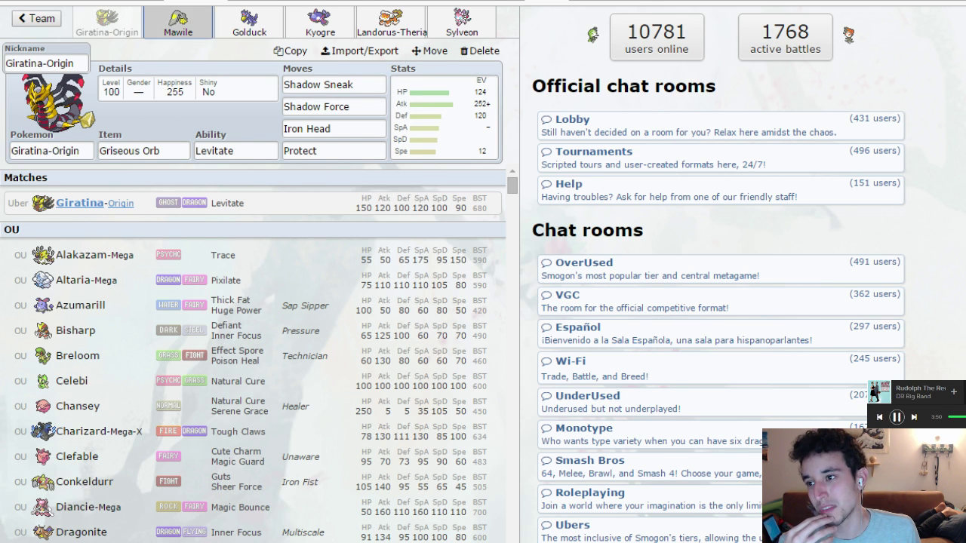
click(178, 22)
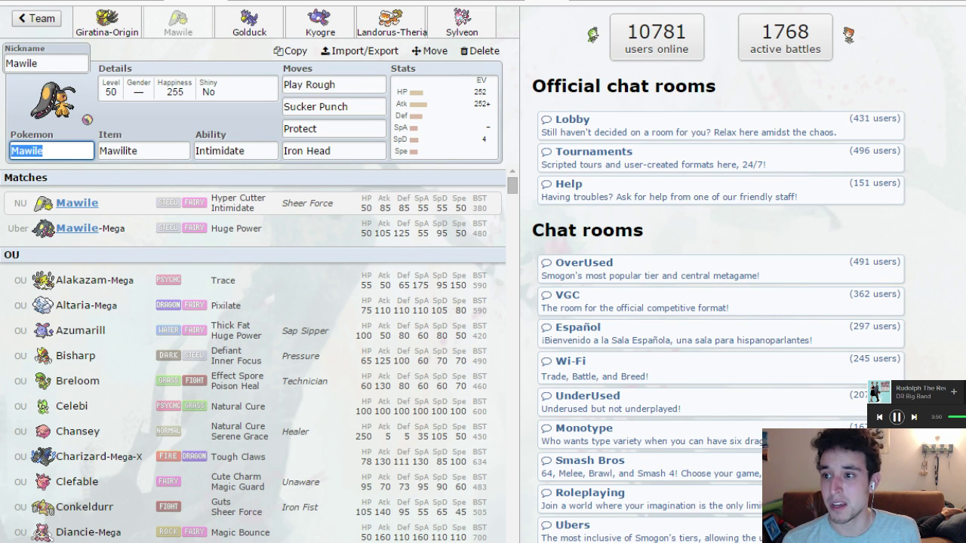
click(249, 21)
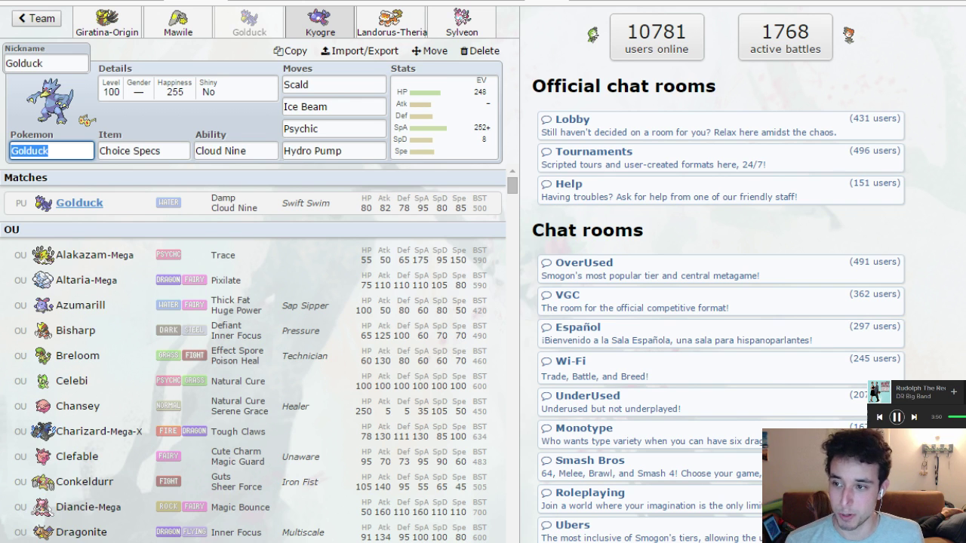
Review Kyogre's set, then show Landorus-Therian's Choice Band set.
click(320, 21)
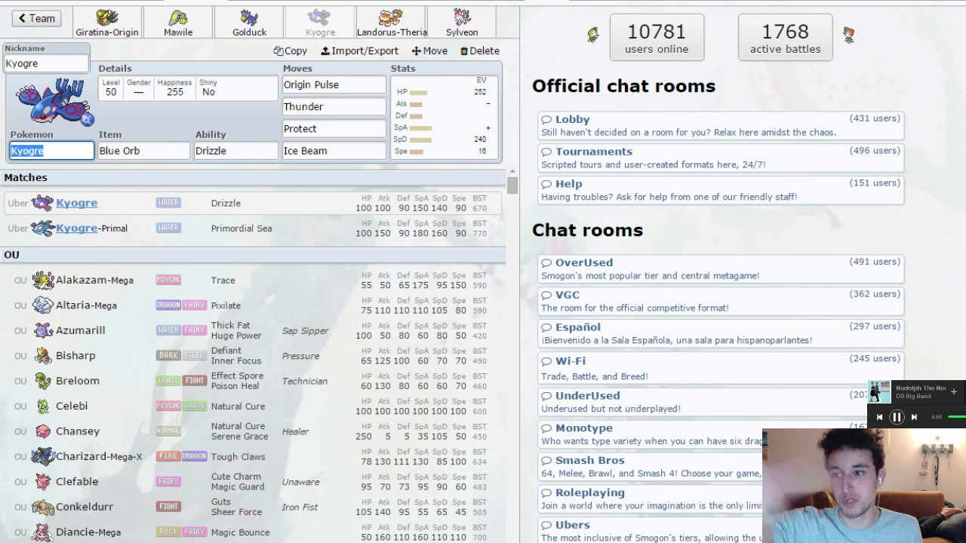
click(391, 21)
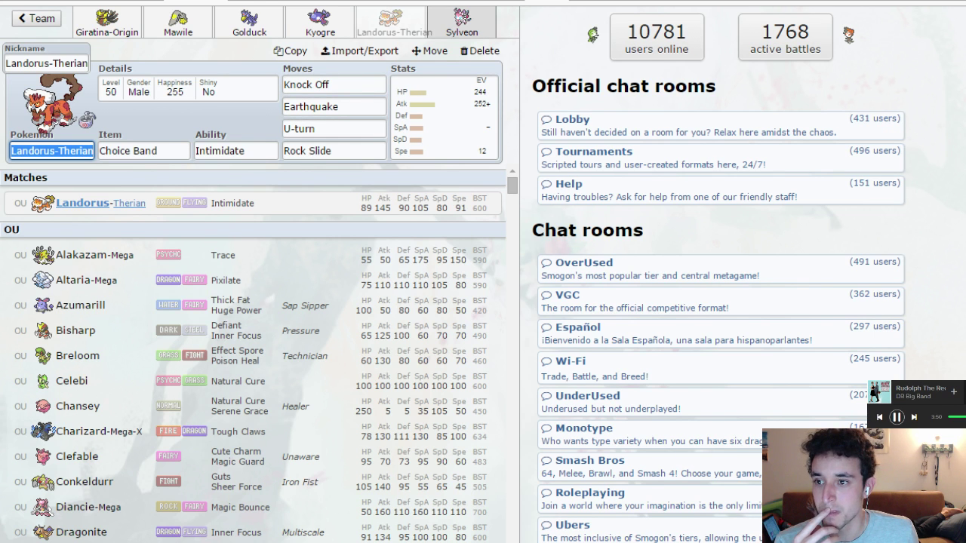
Review Sylveon's set and return to the home screen with VGC 2016 and team vgc16.
click(462, 23)
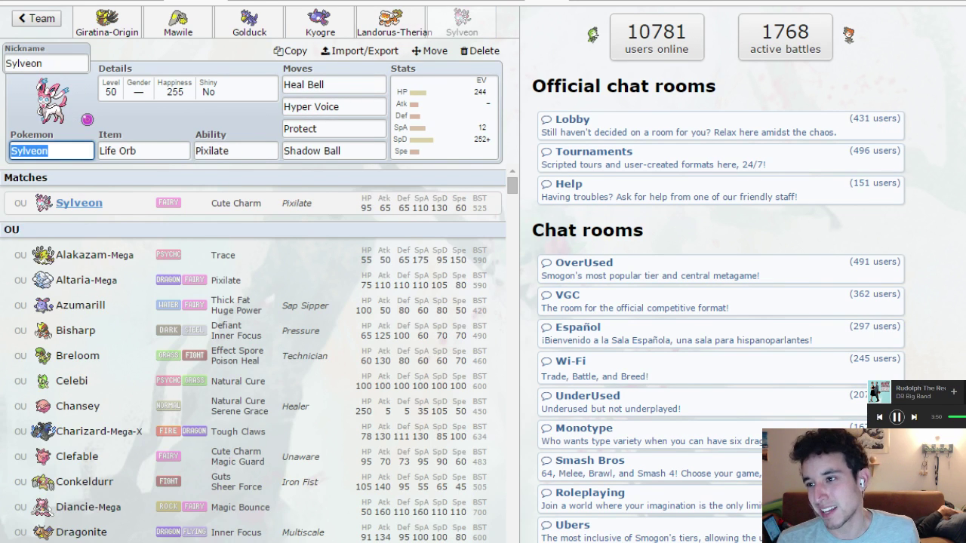
click(390, 21)
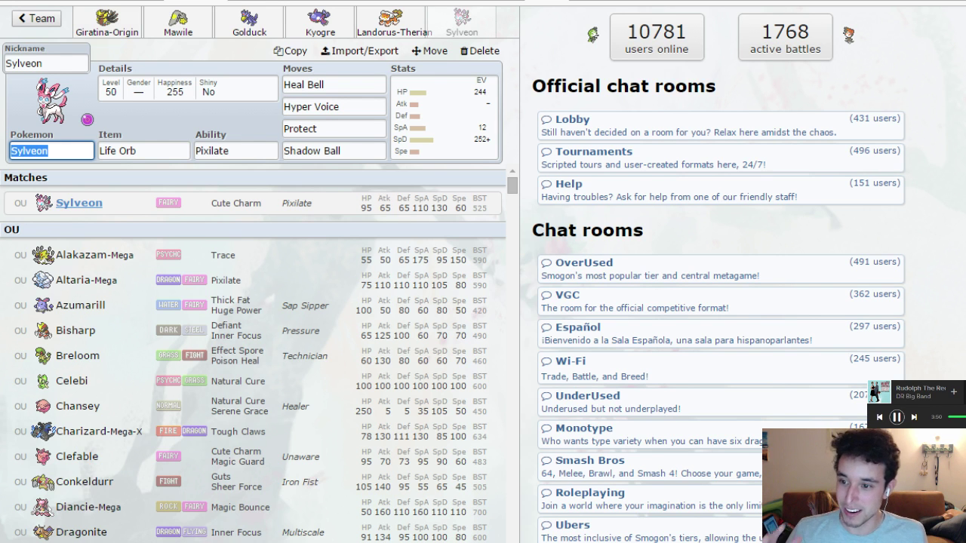
click(390, 21)
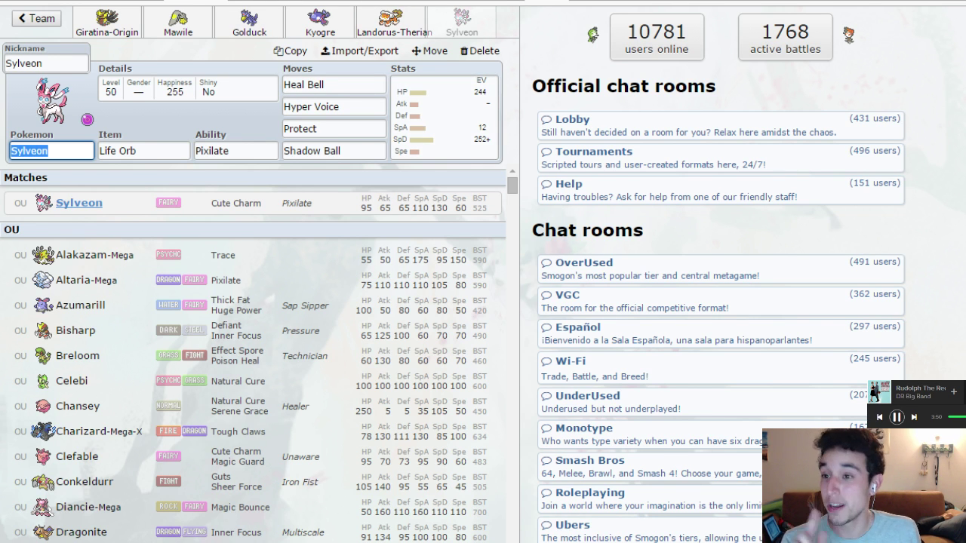
click(35, 18)
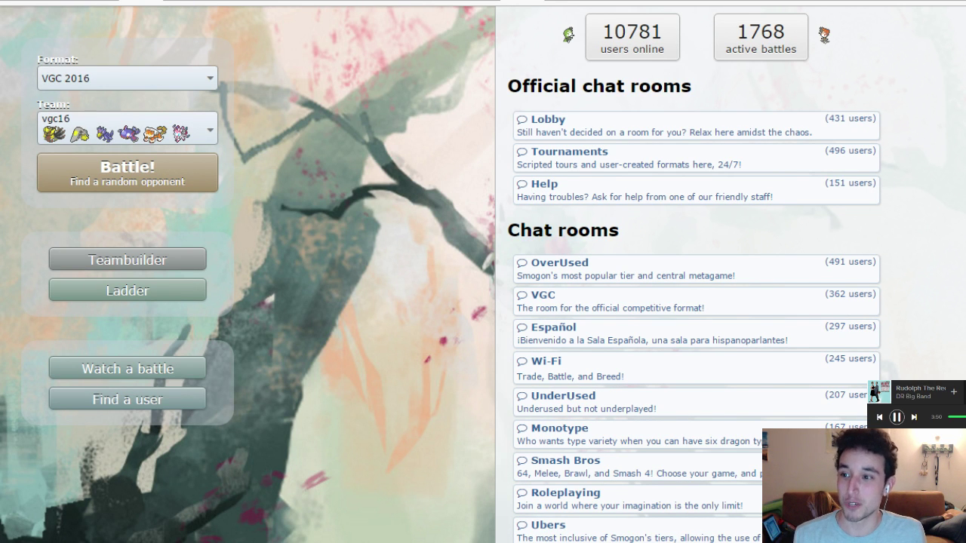
Start searching for a rated VGC 2016 battle.
click(127, 172)
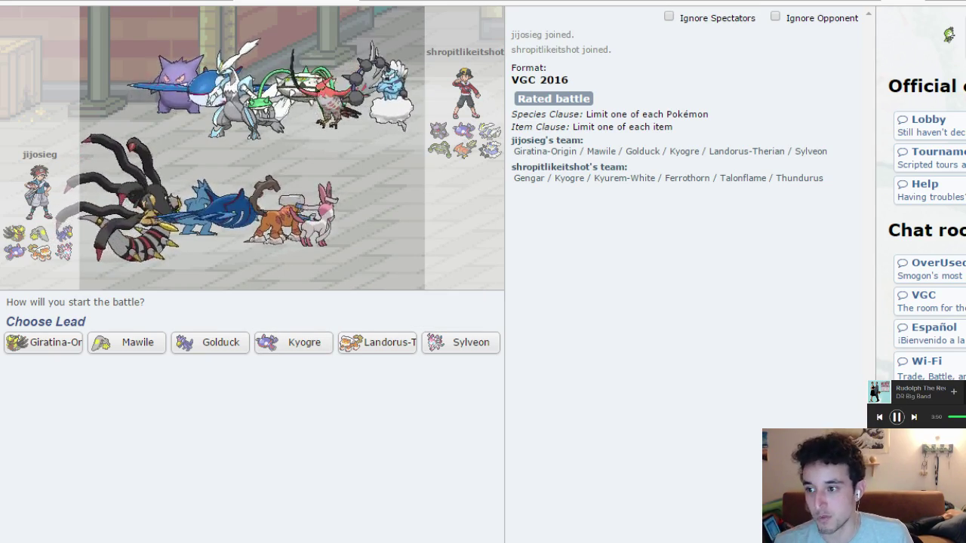
Lead with Giratina-Origin and Landorus-Therian, bringing Kyogre and Mawile in back.
click(43, 342)
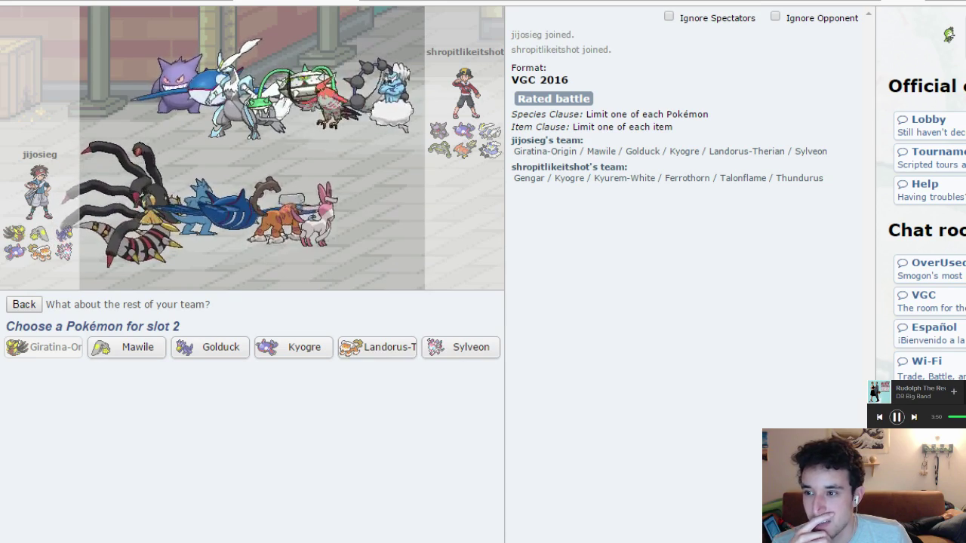
mouse_move(377, 347)
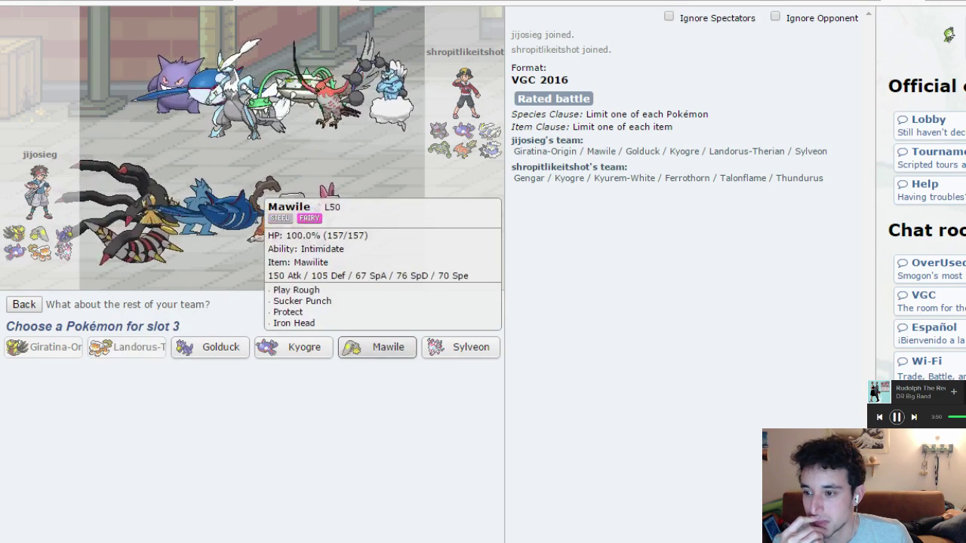
click(208, 347)
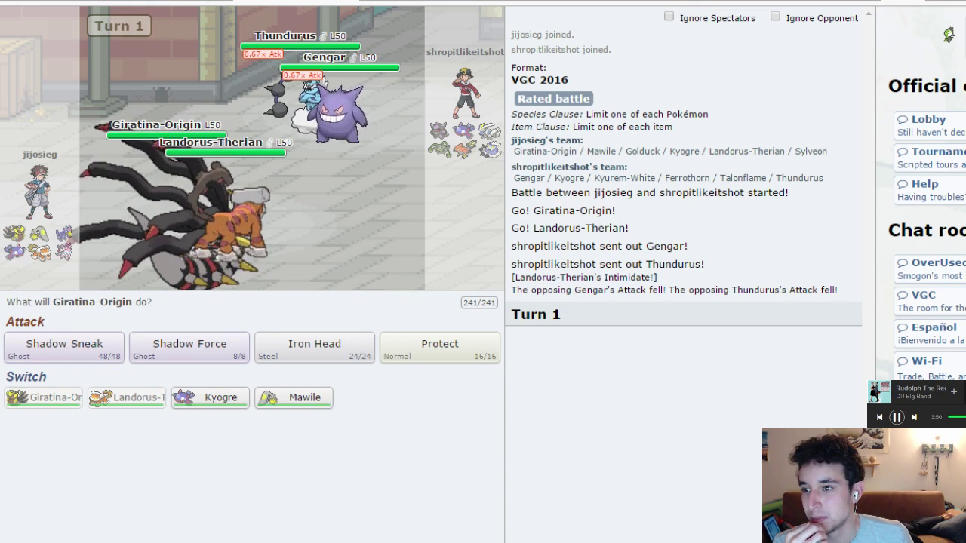
mouse_move(285, 36)
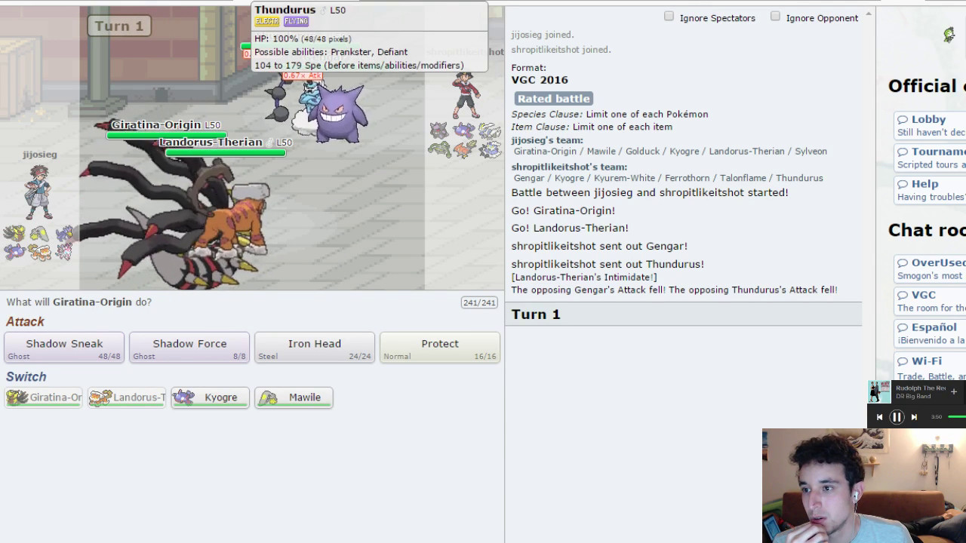
Use Shadow Force and U-turn on Turn 1, bringing in Mawile after the U-turn.
click(63, 344)
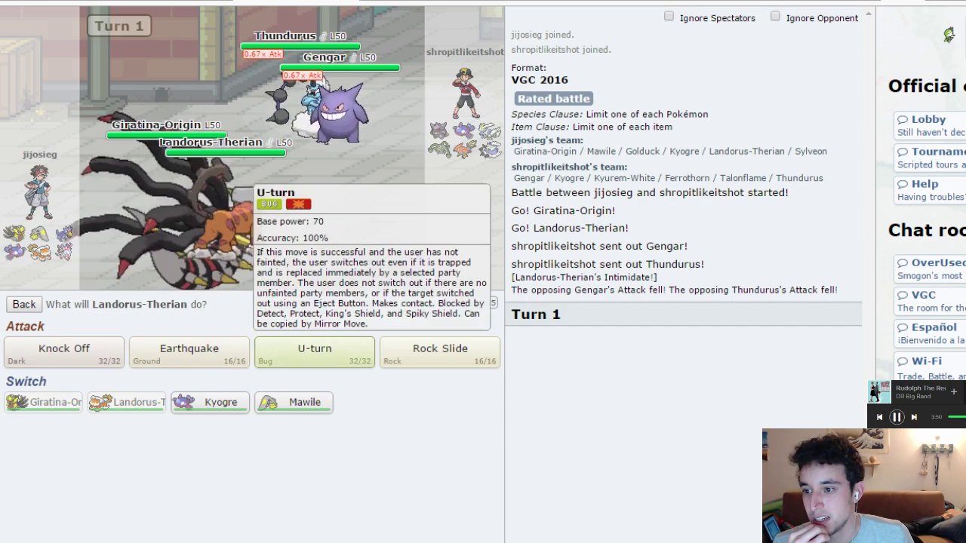
click(314, 349)
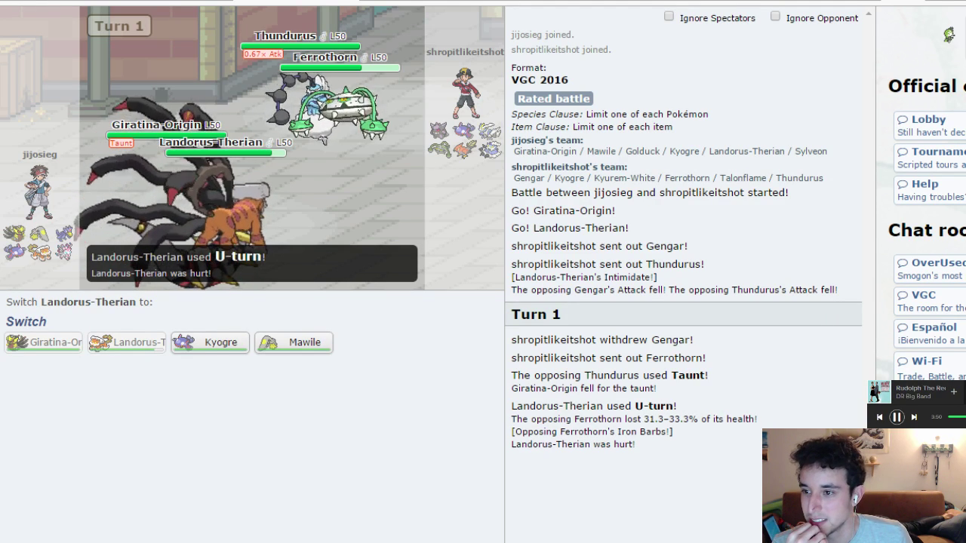
mouse_move(293, 342)
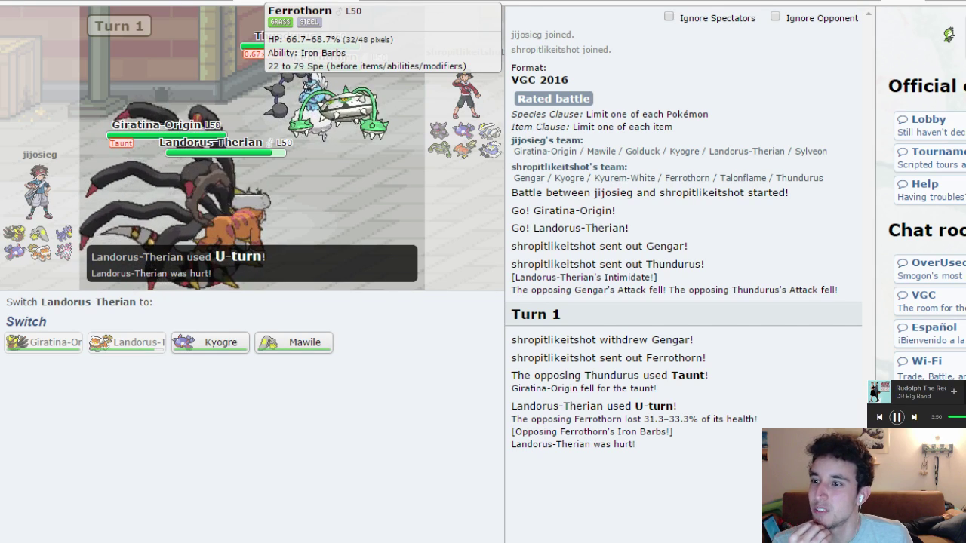
mouse_move(293, 343)
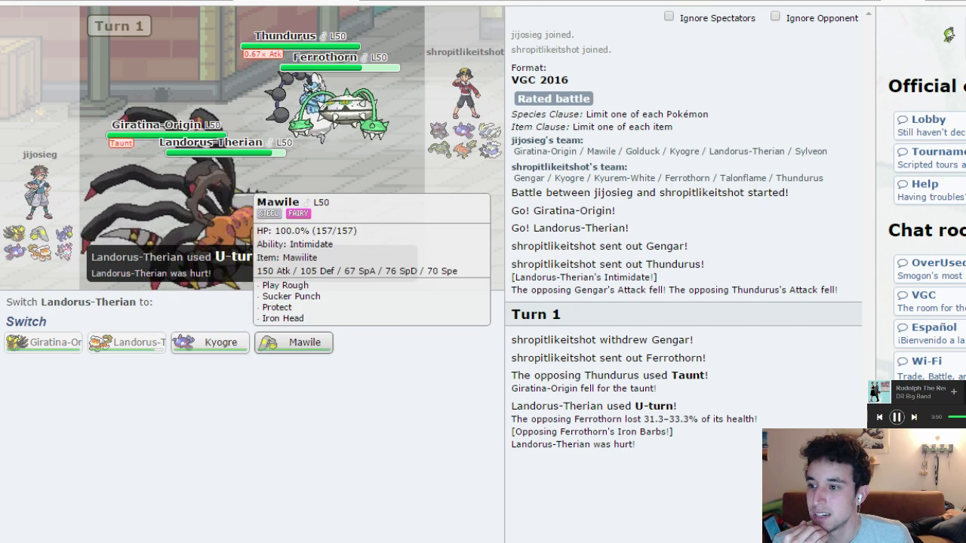
click(292, 343)
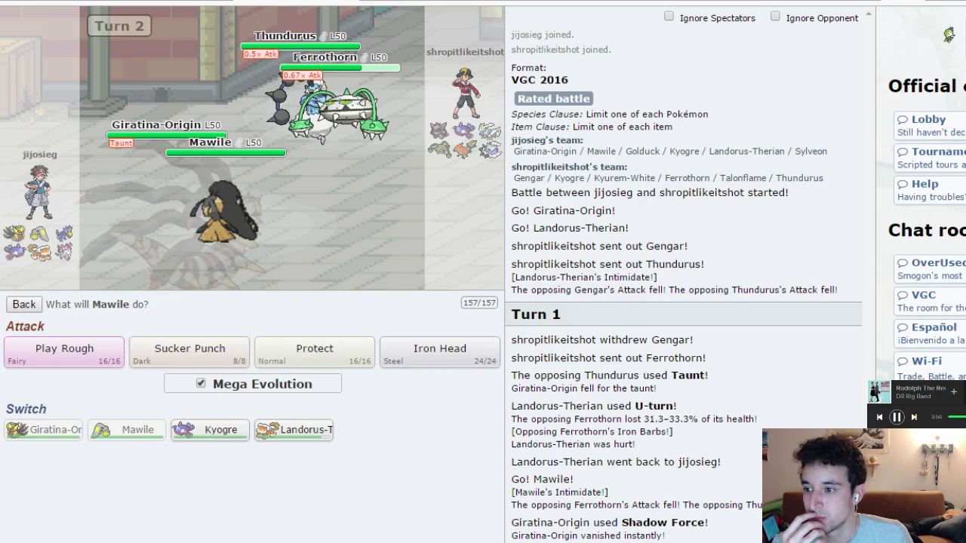
mouse_move(63, 349)
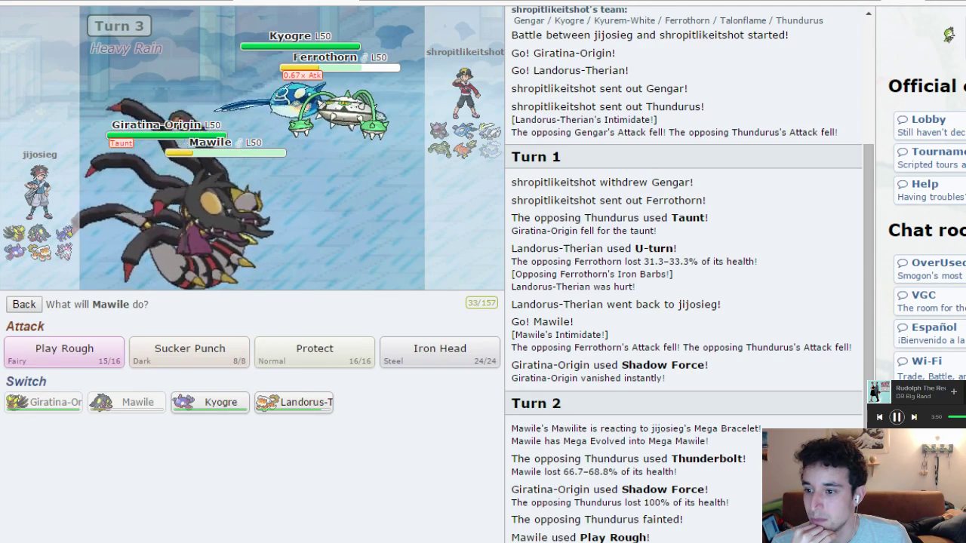
mouse_move(190, 353)
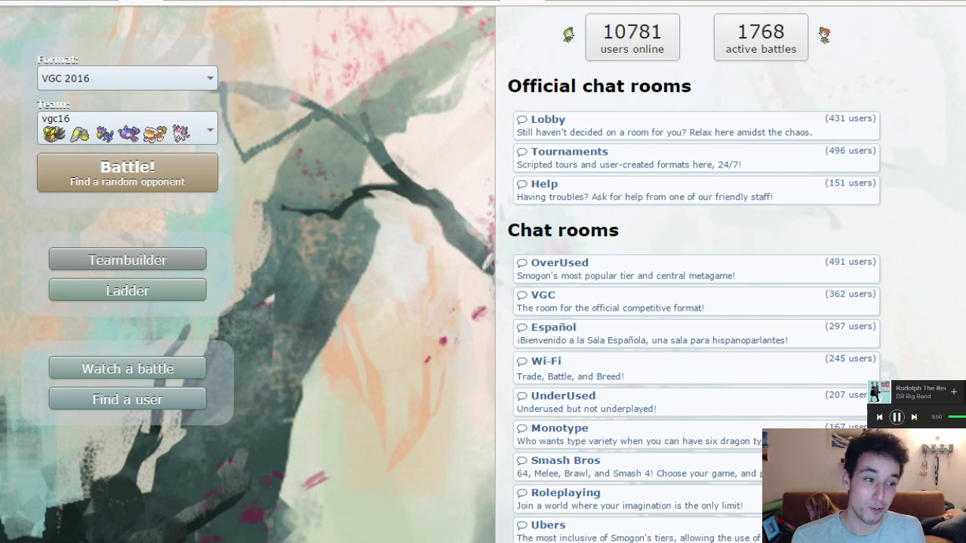
Start searching for a second rated VGC 2016 battle.
click(126, 172)
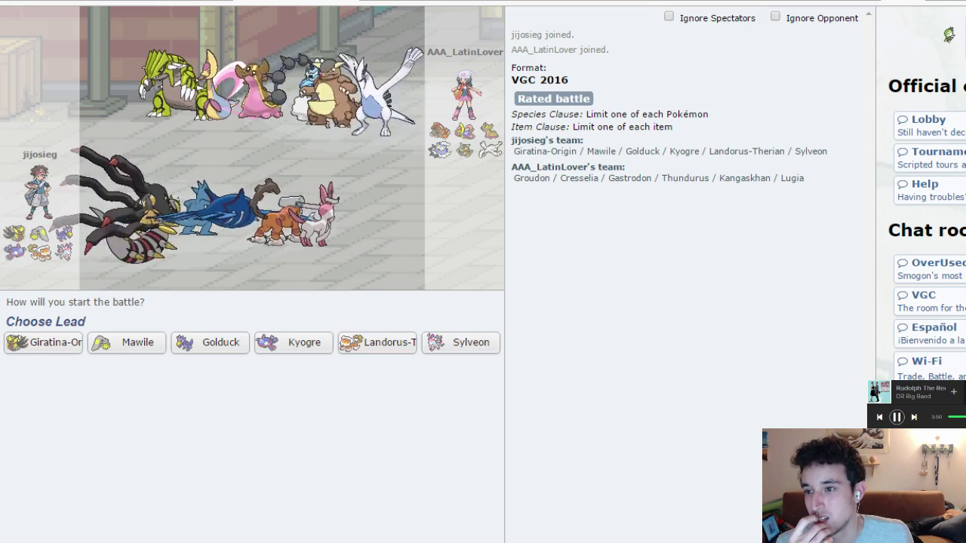
Lead with Giratina-Origin and Kyogre, with Mawile in the third slot.
click(42, 341)
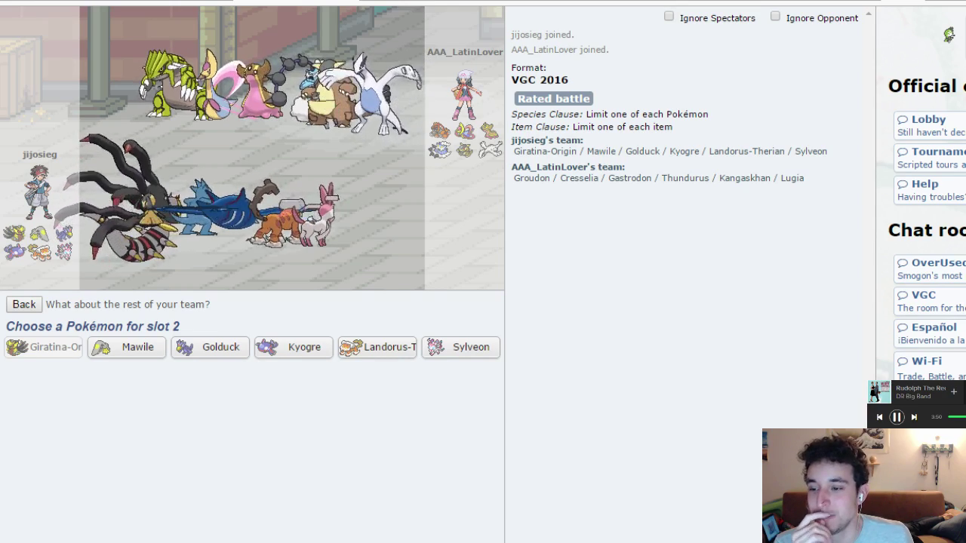
mouse_move(378, 347)
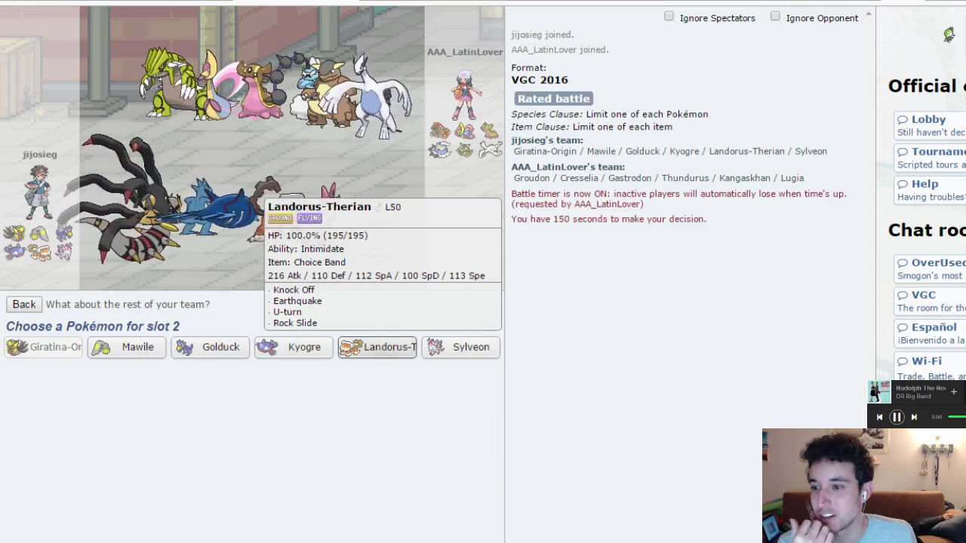
click(127, 348)
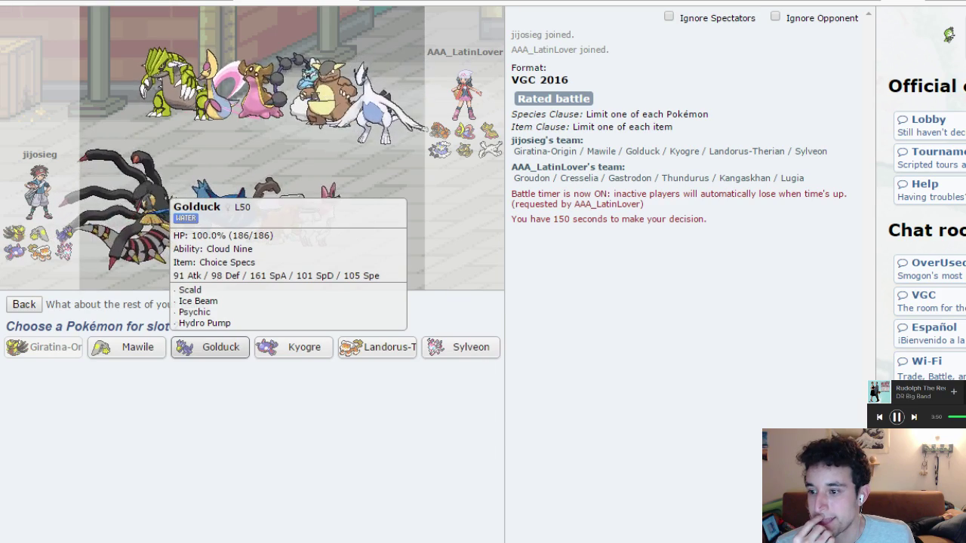
mouse_move(292, 347)
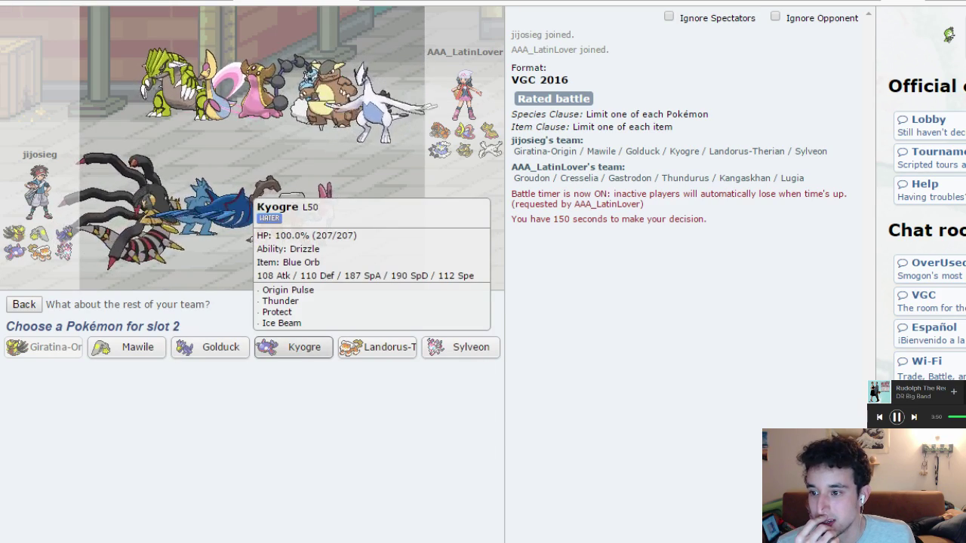
click(292, 348)
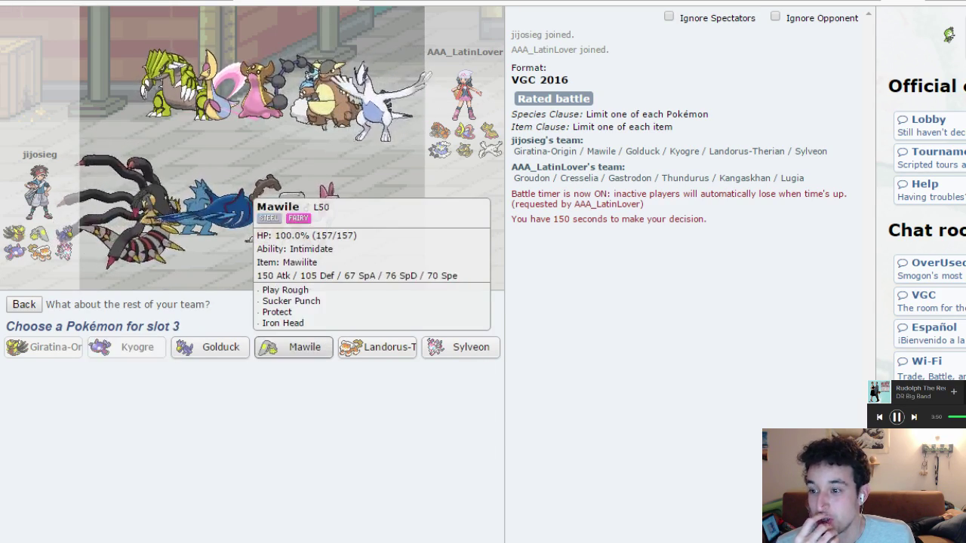
click(293, 347)
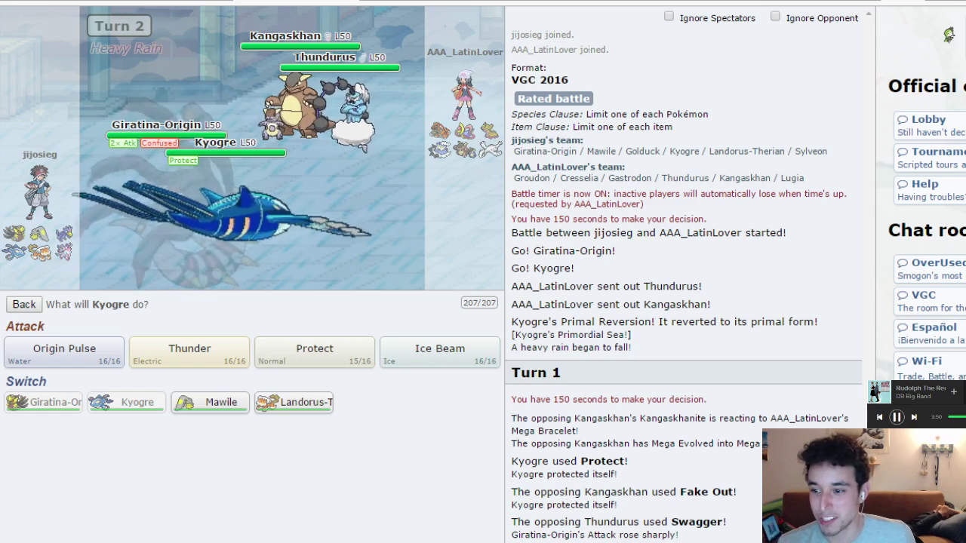
mouse_move(189, 351)
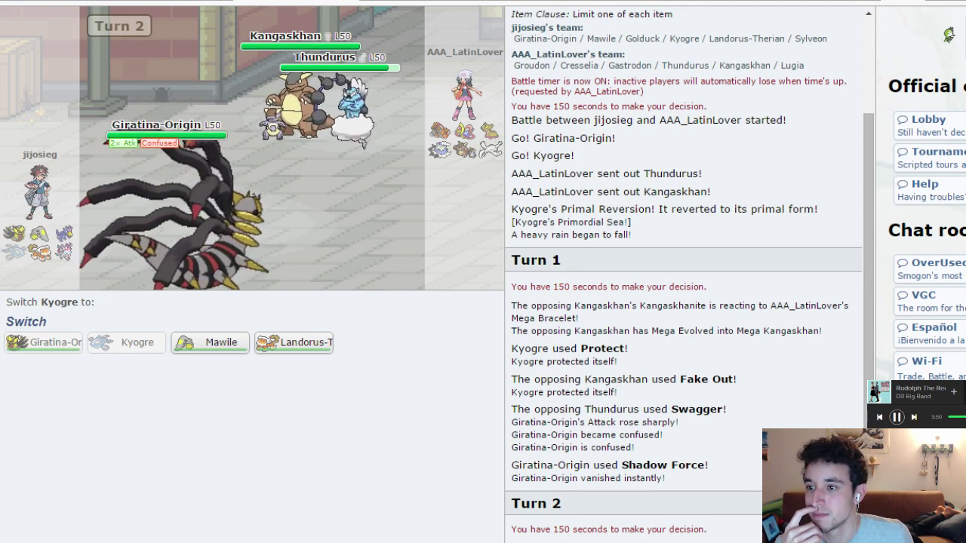
mouse_move(293, 343)
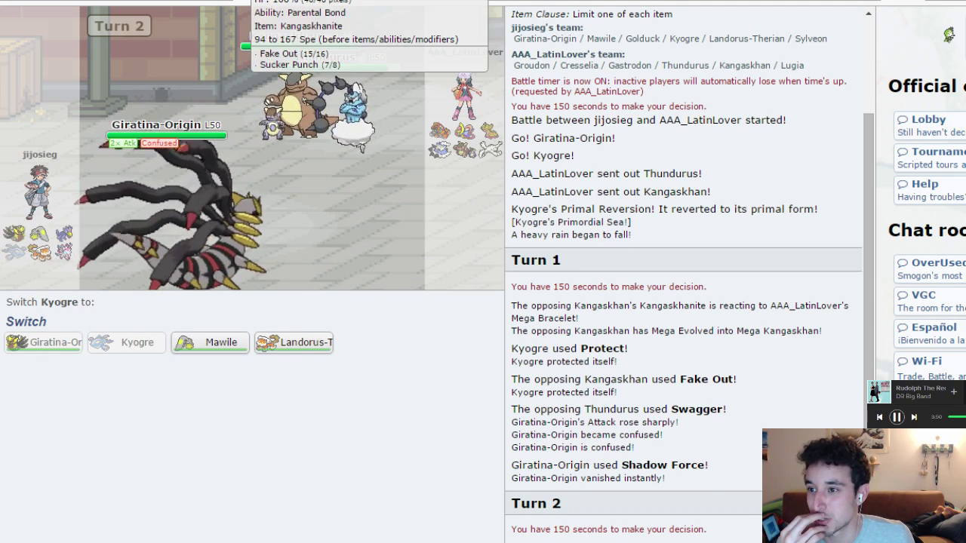
mouse_move(292, 343)
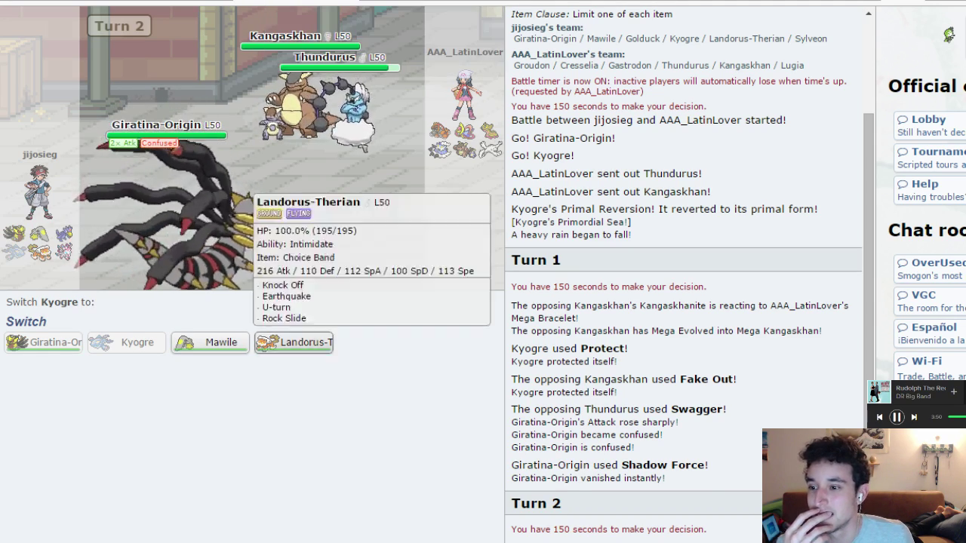
Send in Landorus-Therian to replace the fainted Kyogre.
click(293, 343)
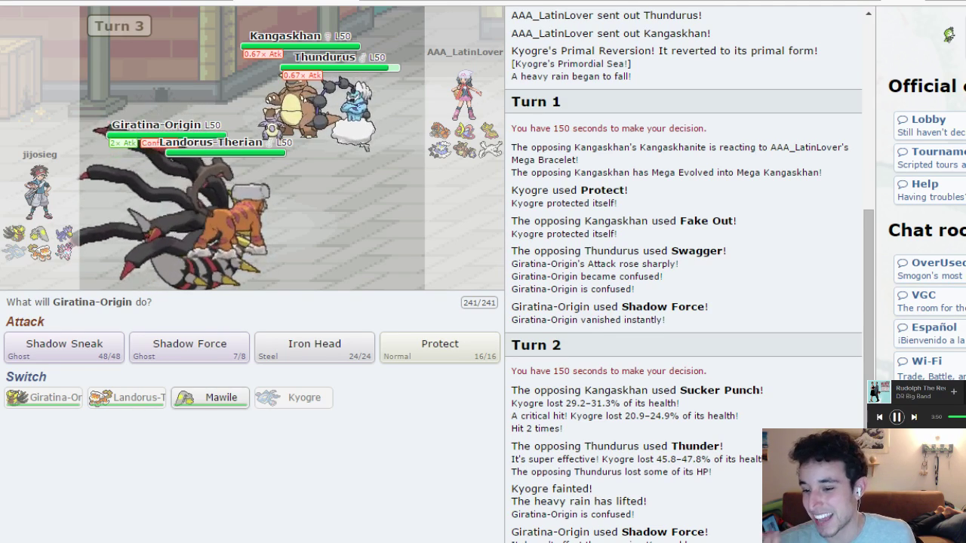
mouse_move(314, 344)
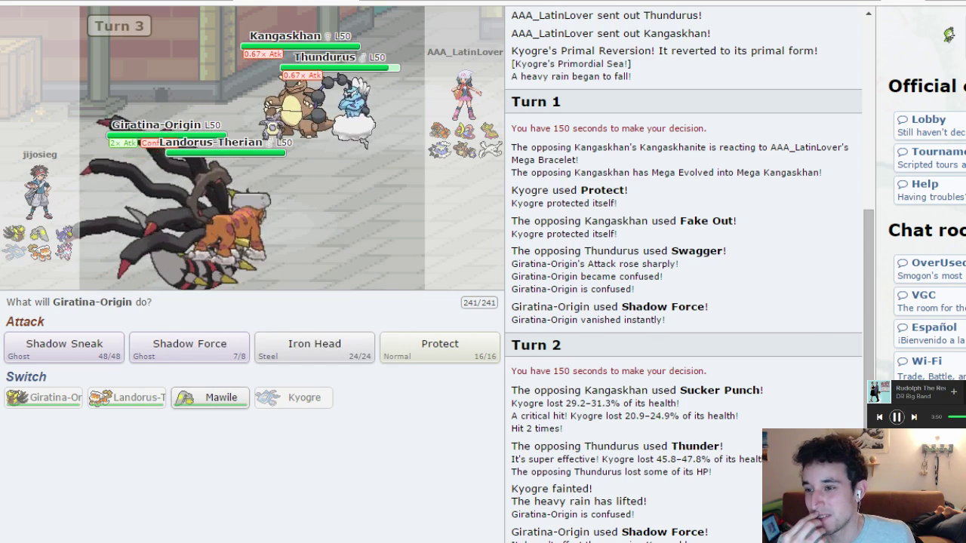
mouse_move(210, 398)
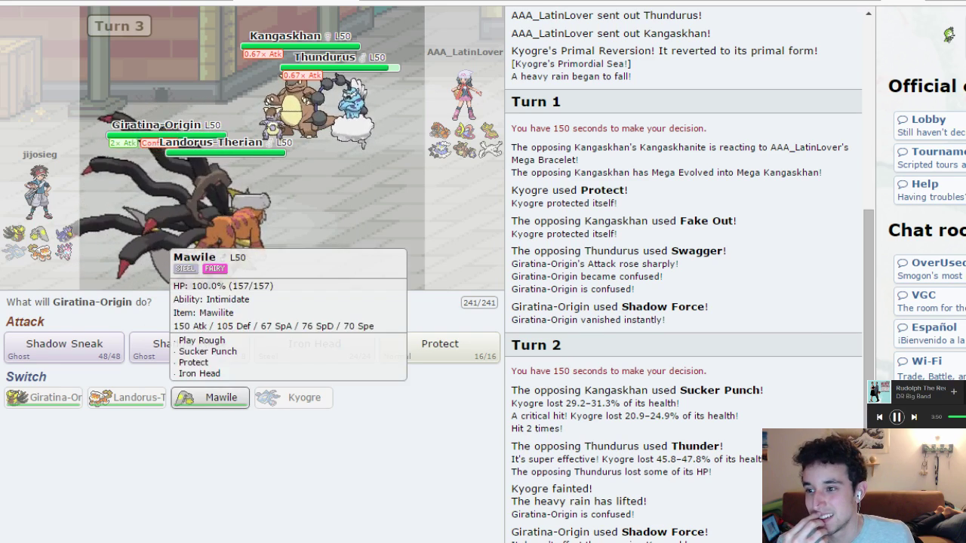
mouse_move(439, 347)
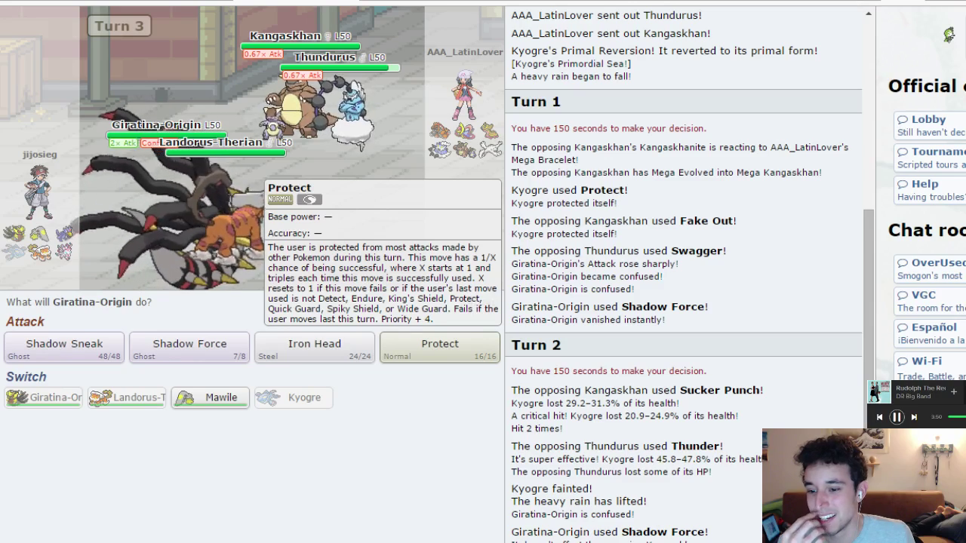
mouse_move(210, 399)
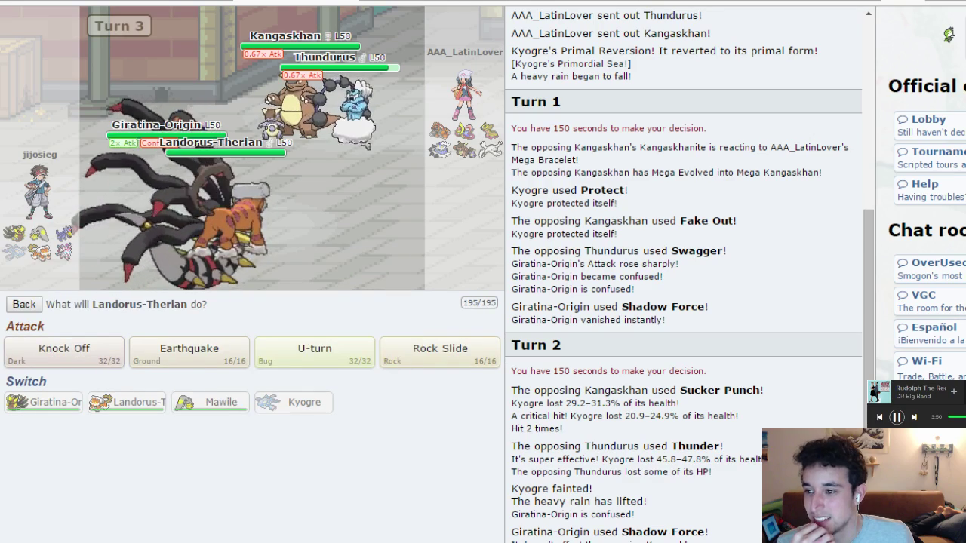
Switch Giratina-Origin out for Mawile and choose Landorus-Therian's attack for turn 3.
click(24, 305)
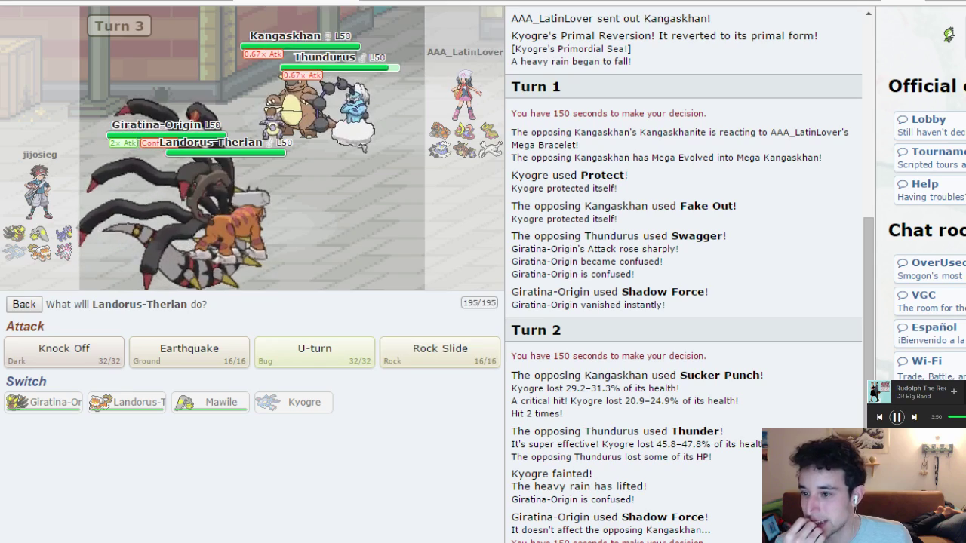
mouse_move(441, 347)
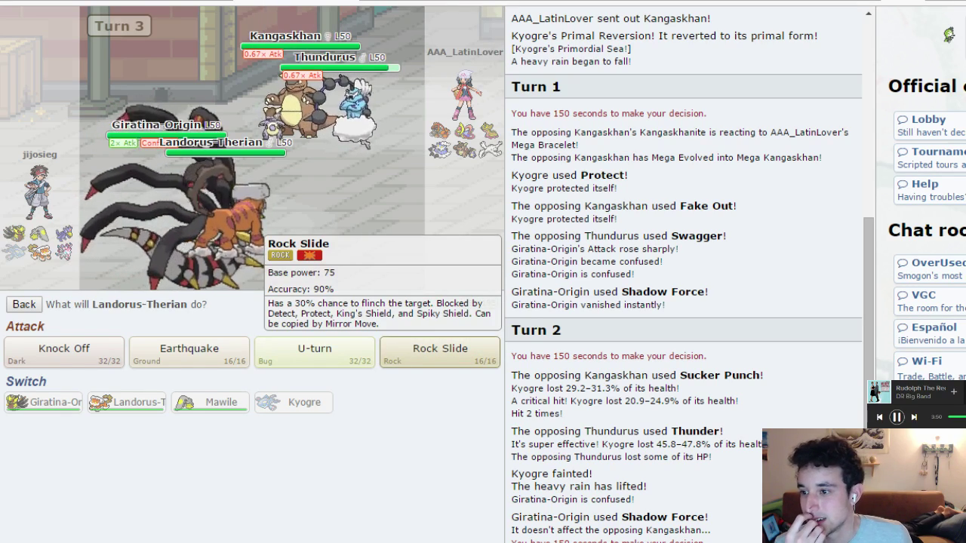
mouse_move(64, 349)
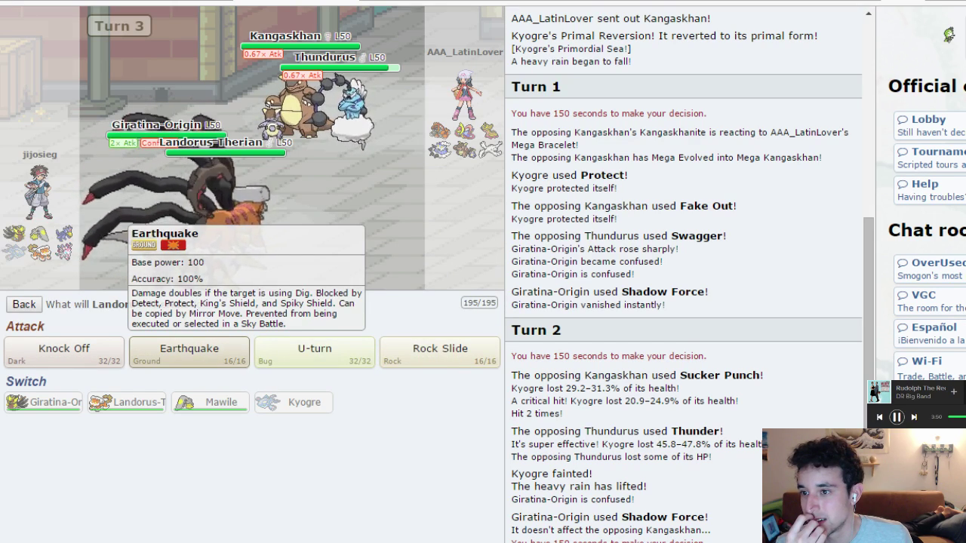
click(189, 348)
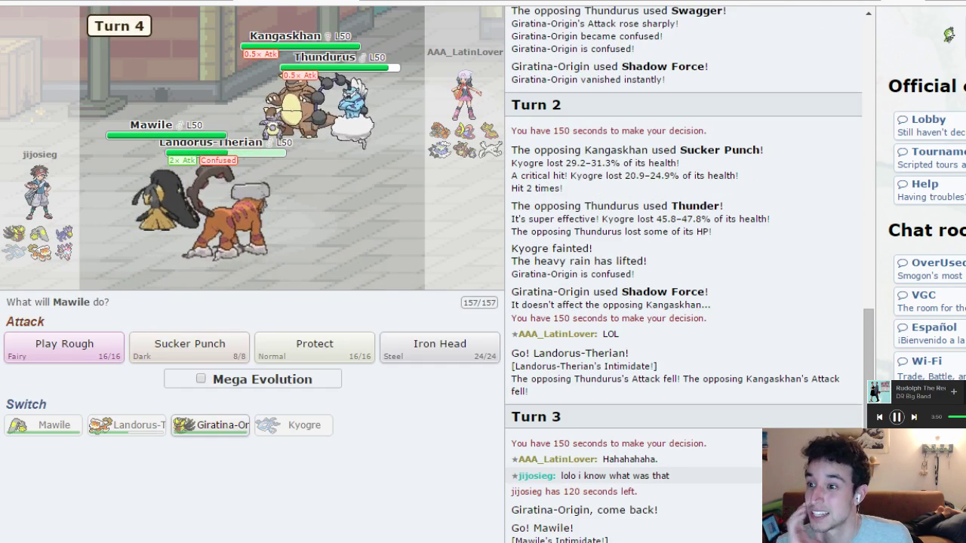
Mega Evolve Mawile with Protect, then have Giratina-Origin use Shadow Force.
click(201, 377)
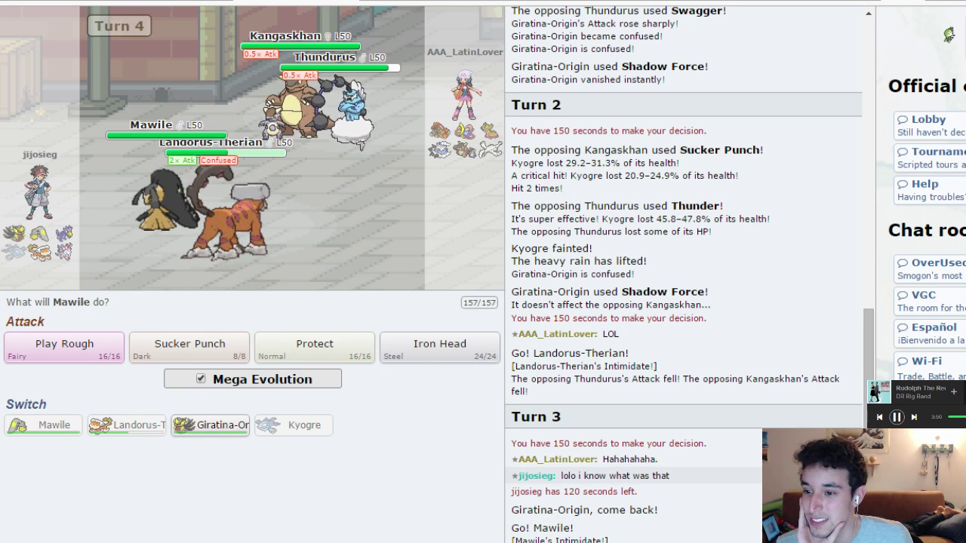
mouse_move(64, 344)
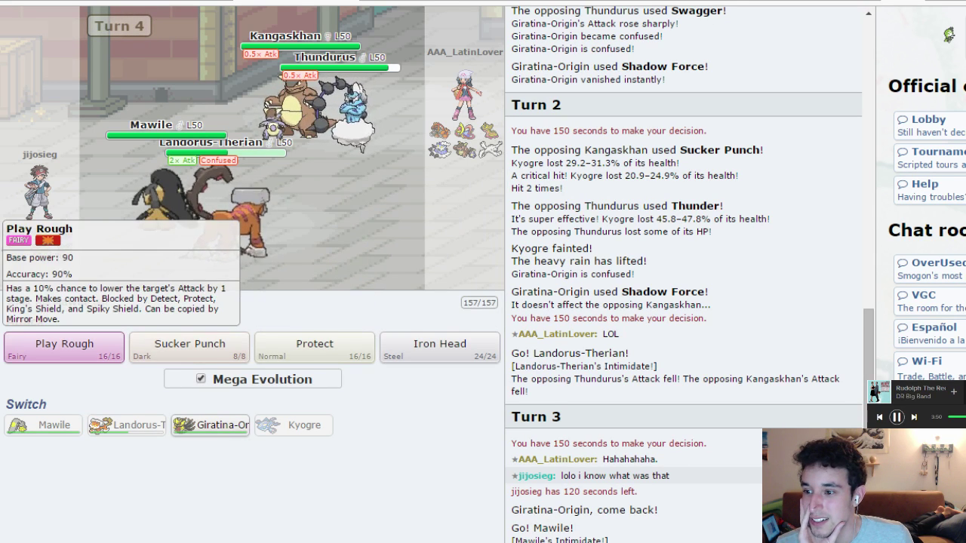
mouse_move(314, 344)
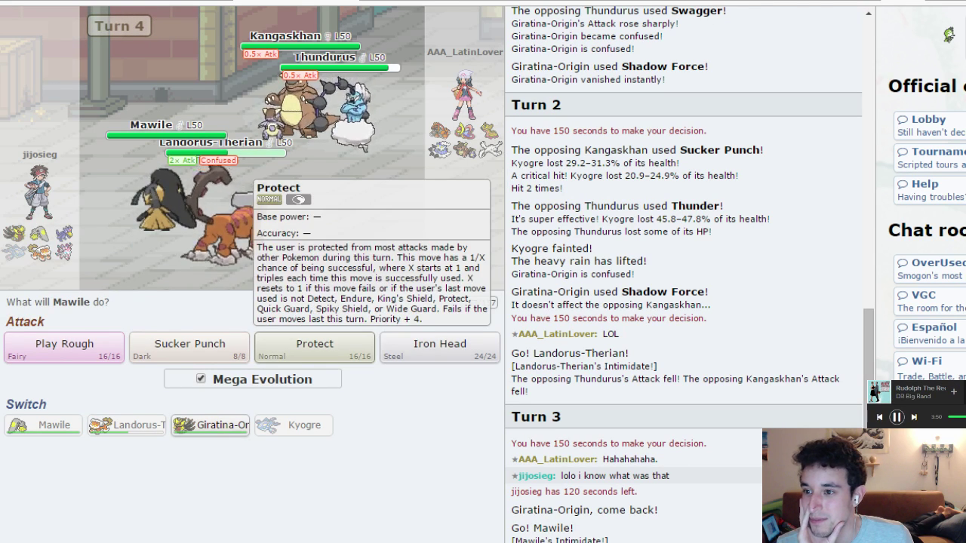
click(314, 344)
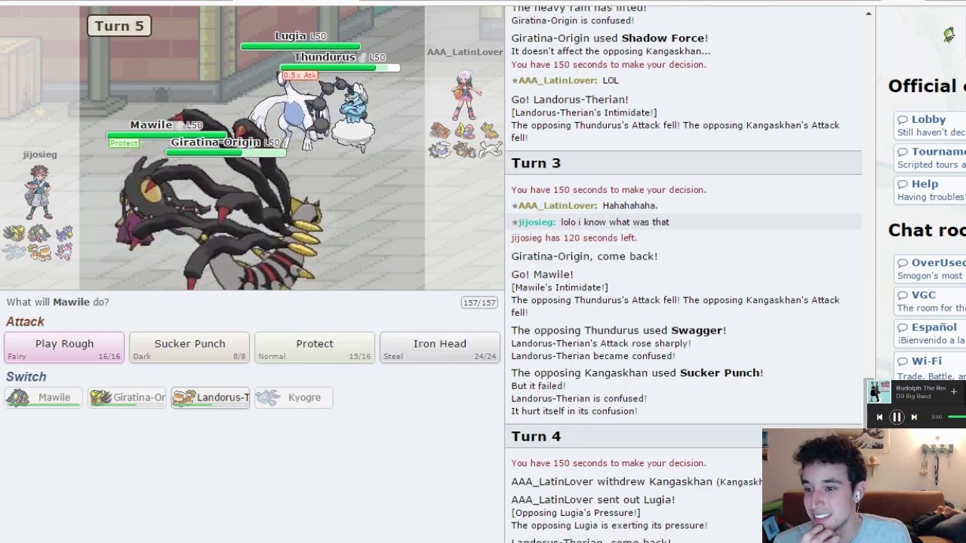
mouse_move(63, 344)
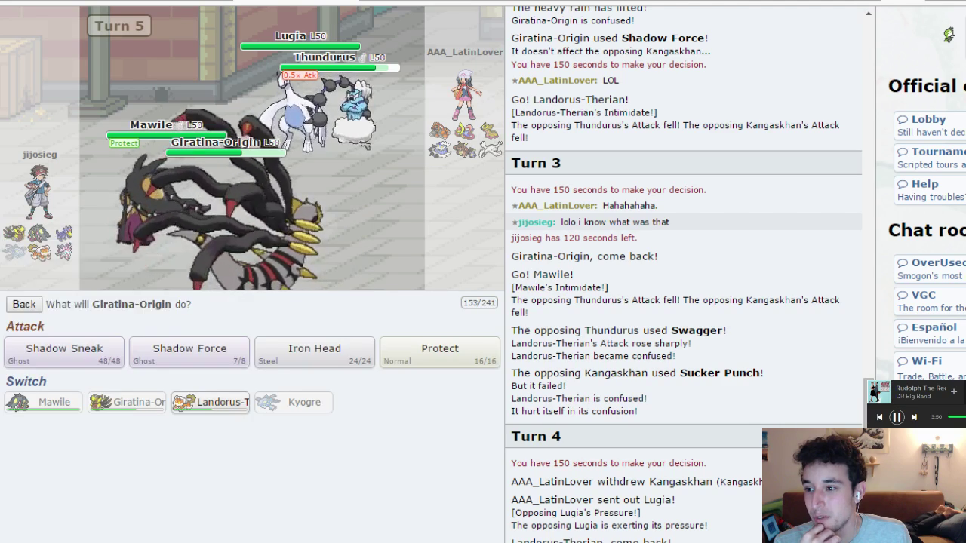
mouse_move(189, 354)
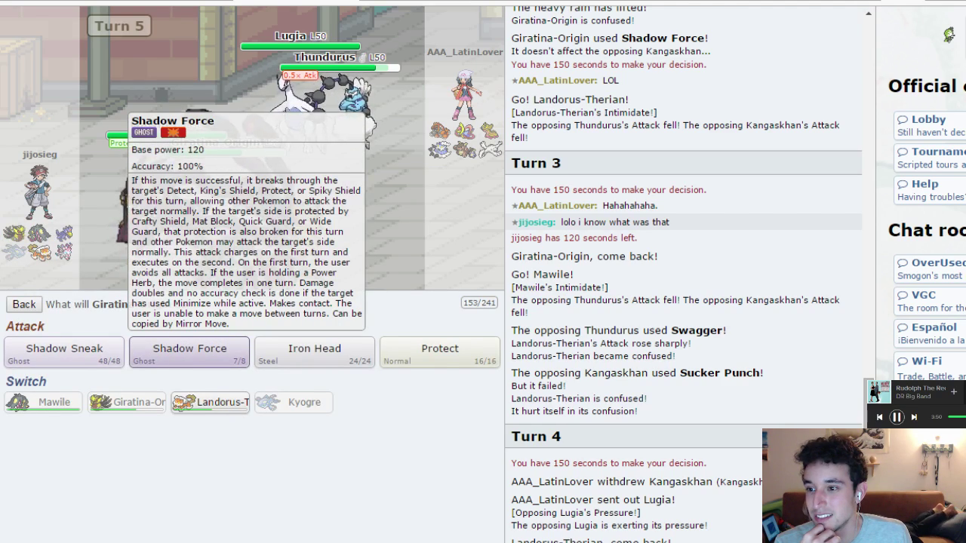
click(190, 352)
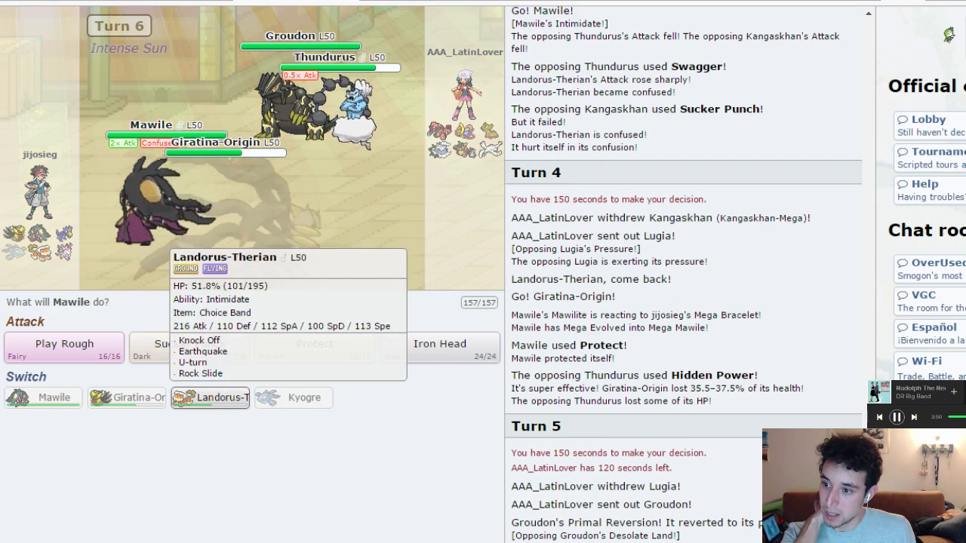
Switch Mawile out for Landorus-Therian on turn 6.
click(210, 399)
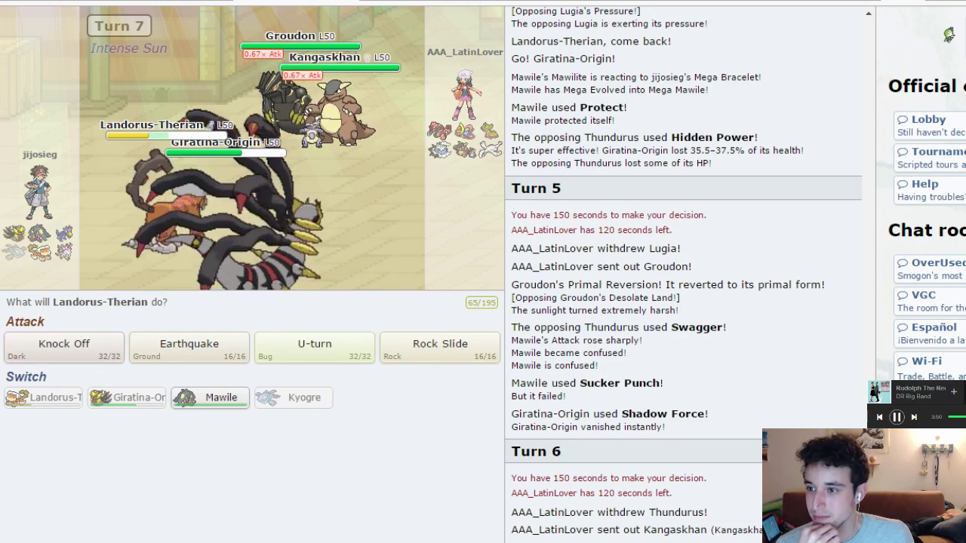
click(127, 399)
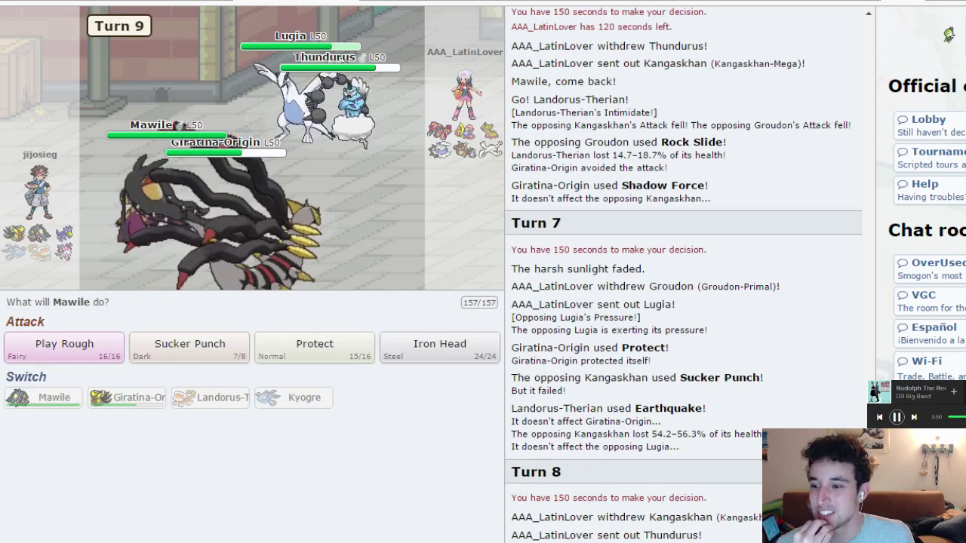
mouse_move(63, 344)
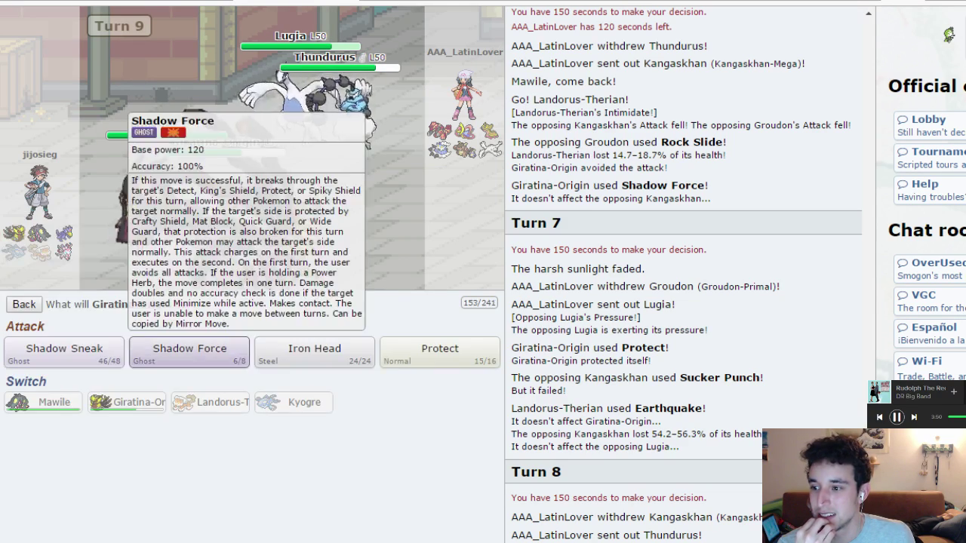
mouse_move(313, 351)
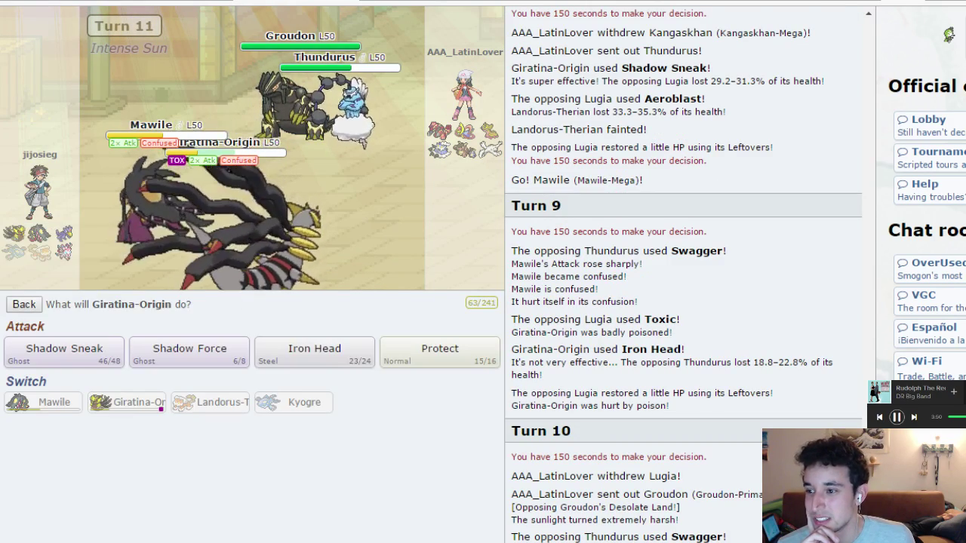
mouse_move(64, 351)
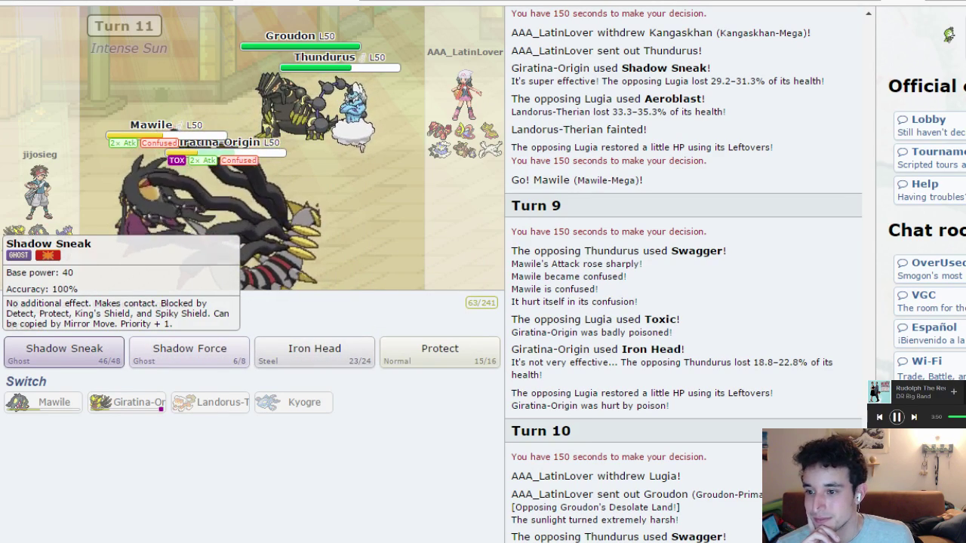
mouse_move(190, 347)
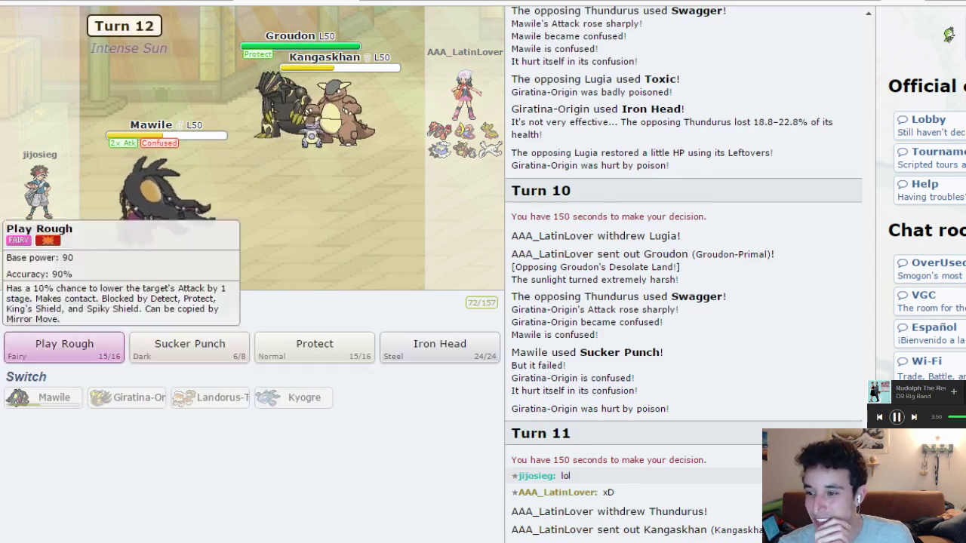
Knock out Kangaskhan with Mawile's Play Rough and skip the turn playback.
click(63, 348)
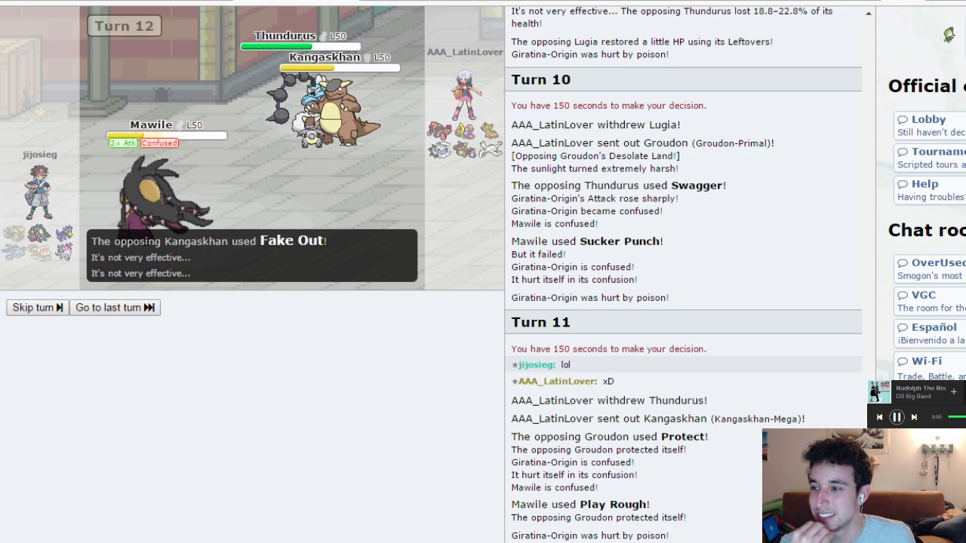
scroll(down, 3)
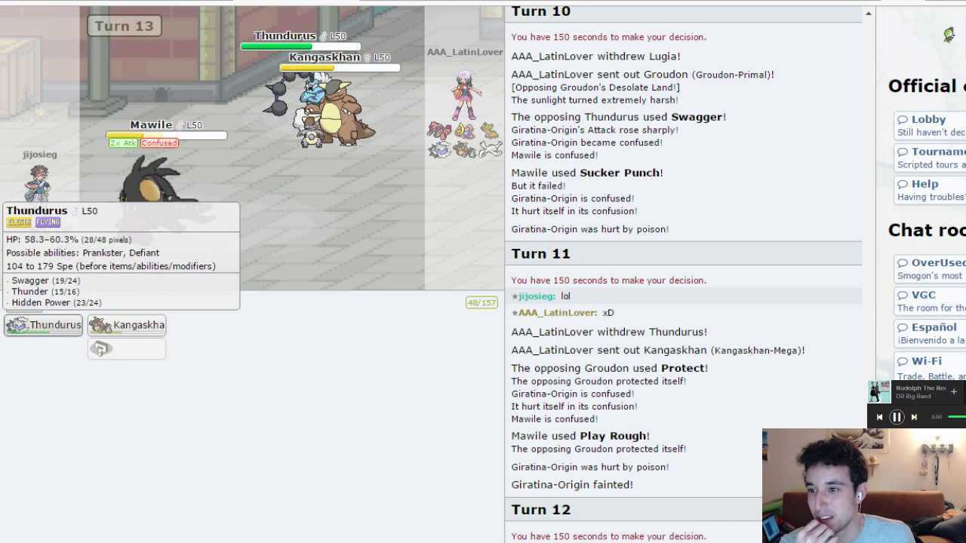
click(43, 326)
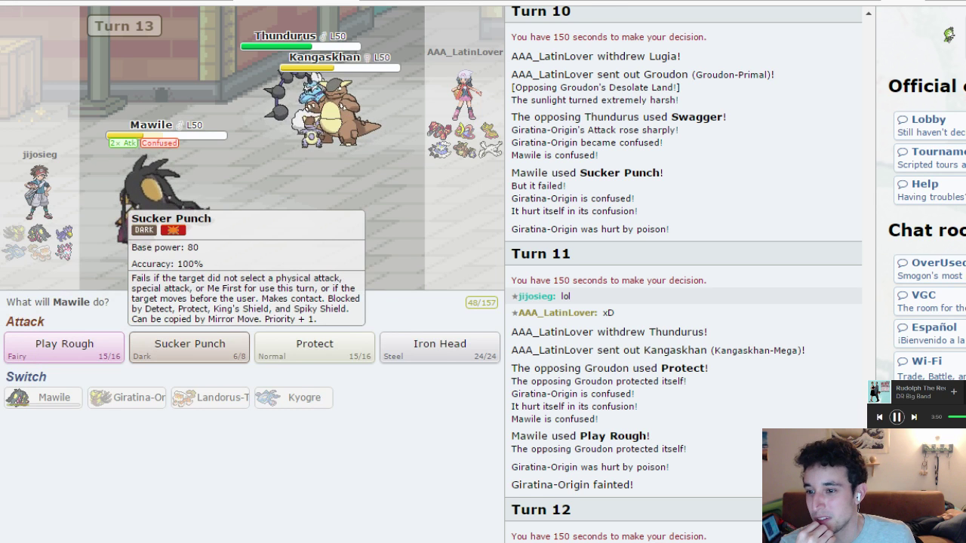
mouse_move(63, 344)
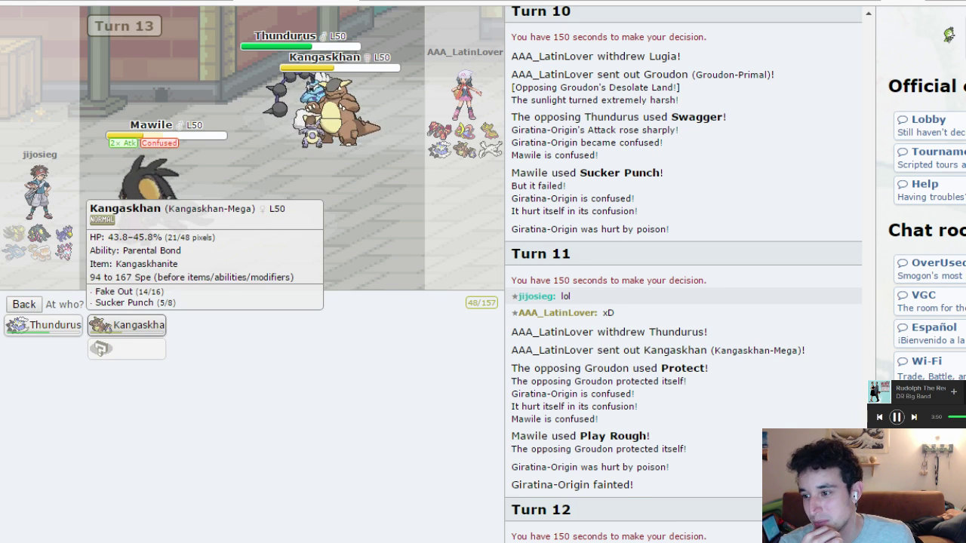
click(127, 326)
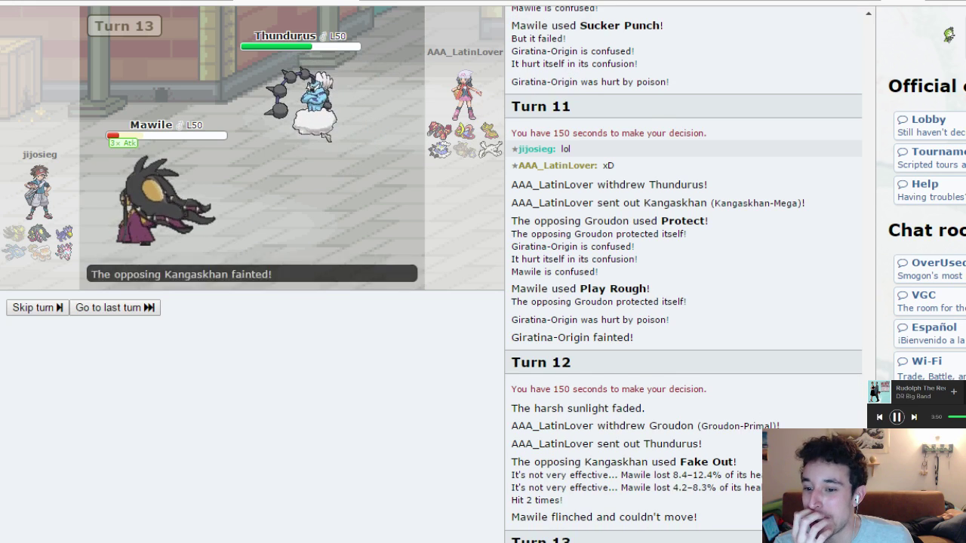
click(34, 308)
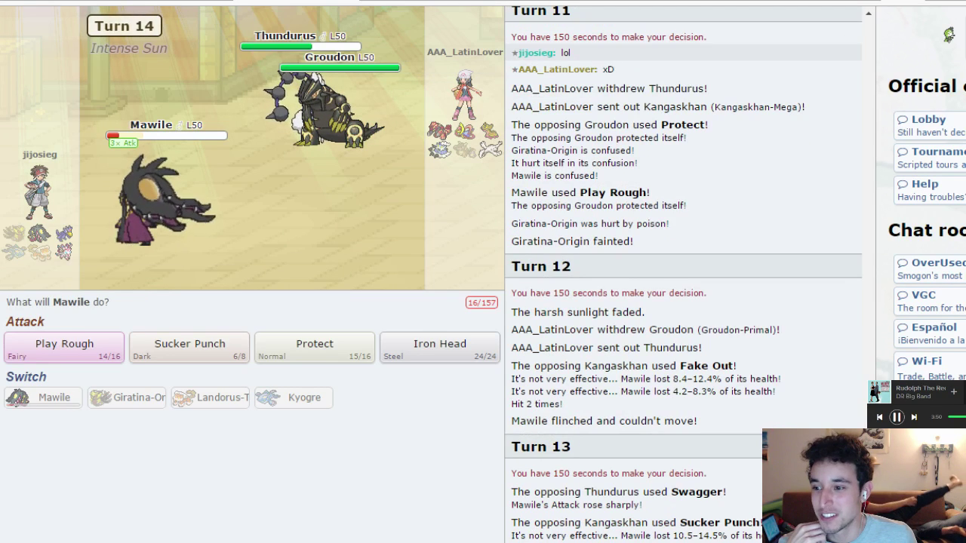
Aim Mawile's Play Rough at Groudon, then return to the main menu after the loss.
click(64, 347)
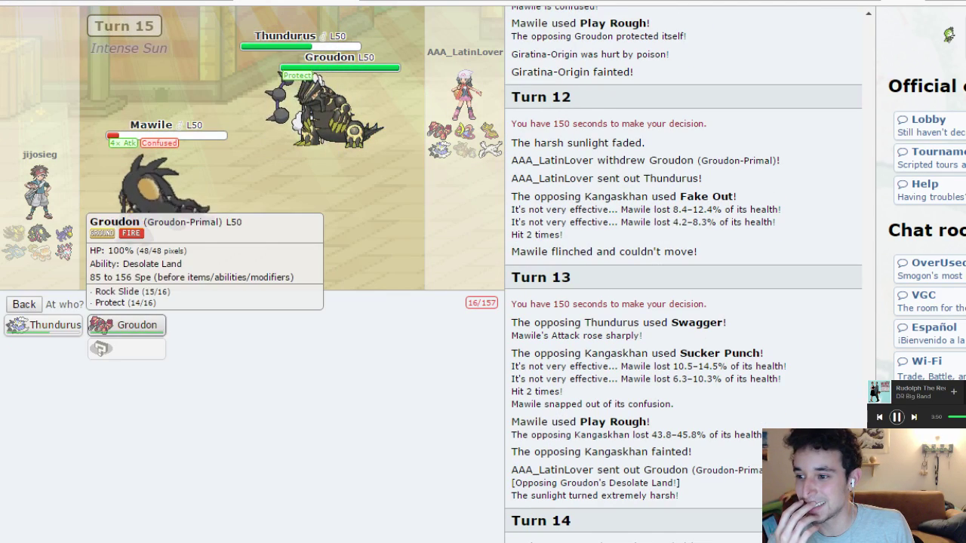
click(127, 325)
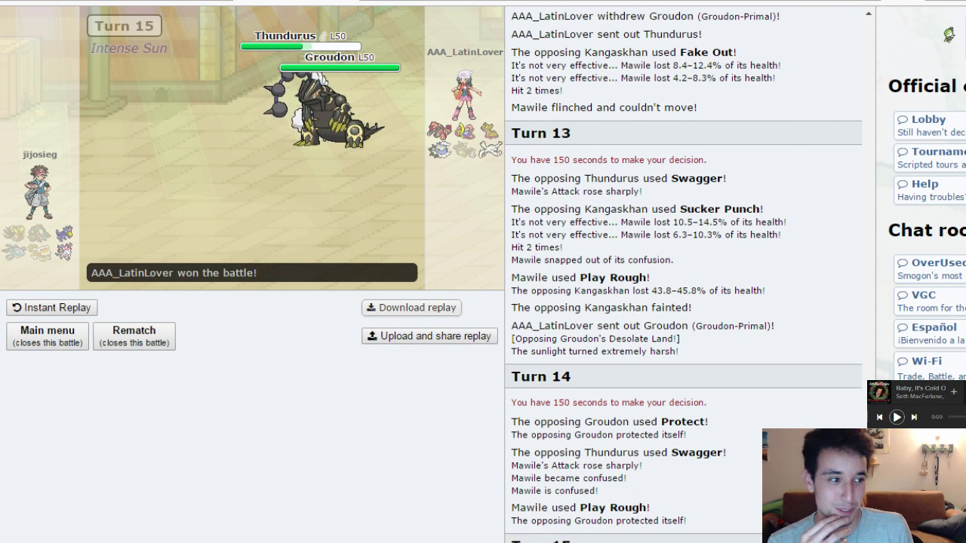
click(896, 417)
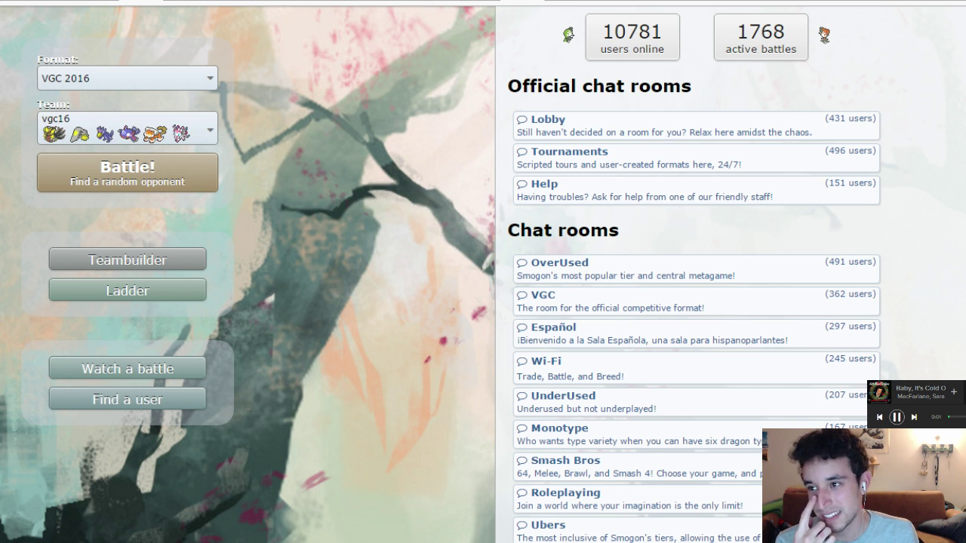
Review the vgc16 team's Life Orb Sylveon set in Teambuilder.
click(127, 260)
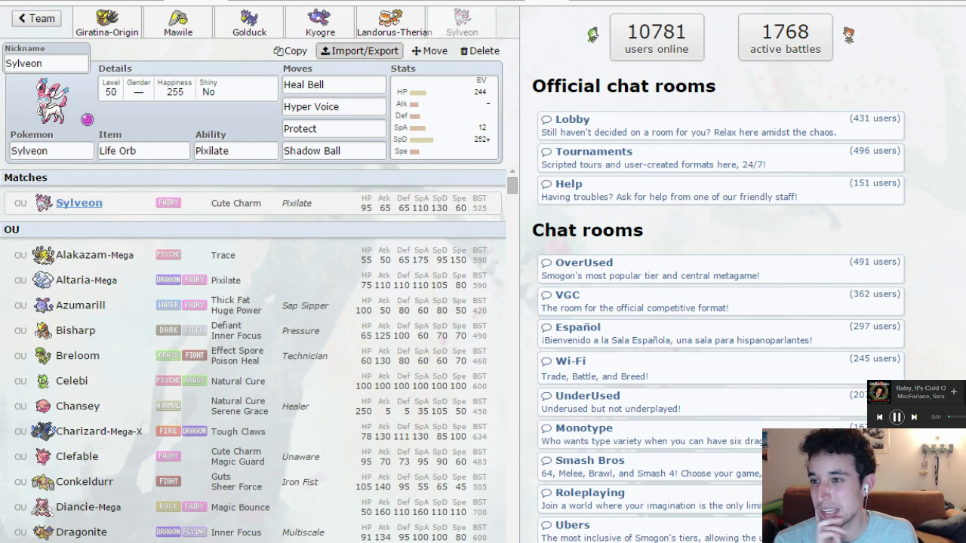
click(389, 21)
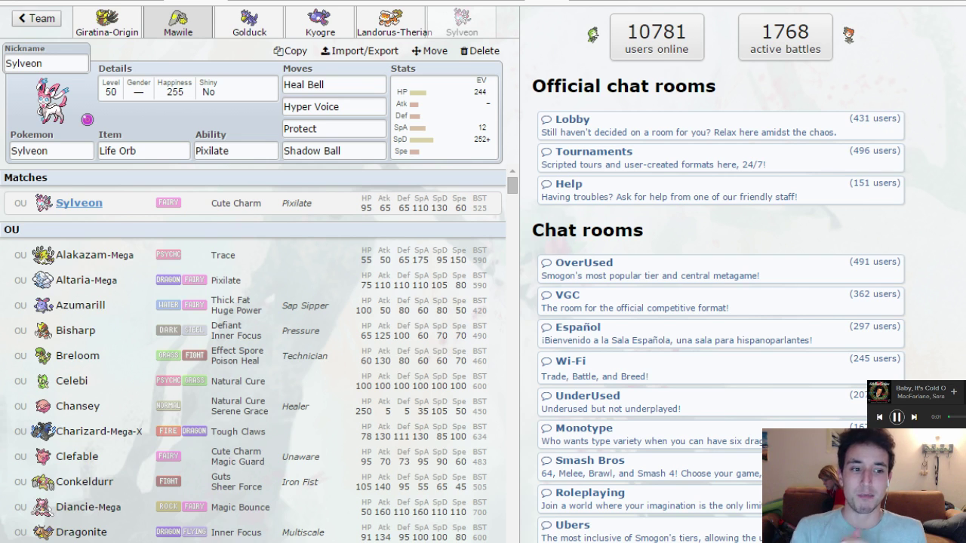
click(249, 21)
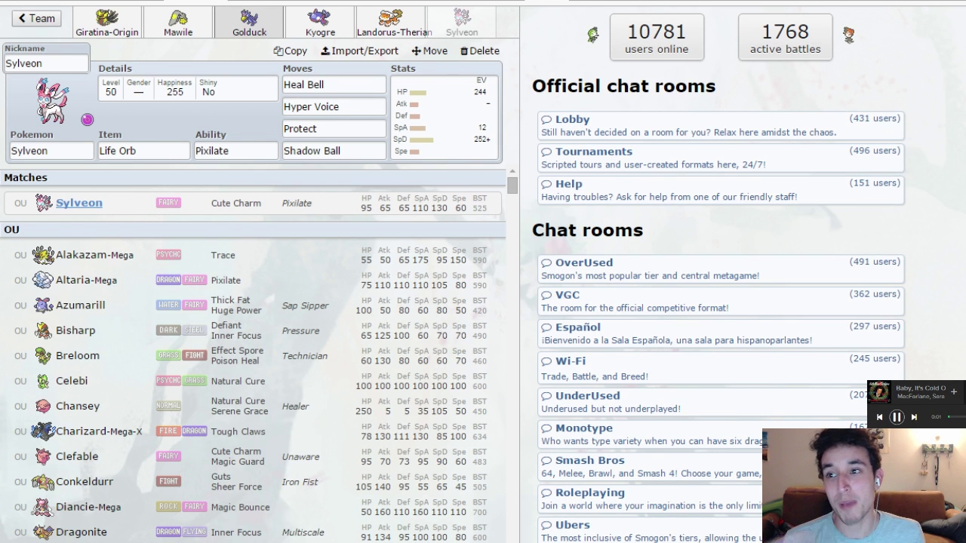